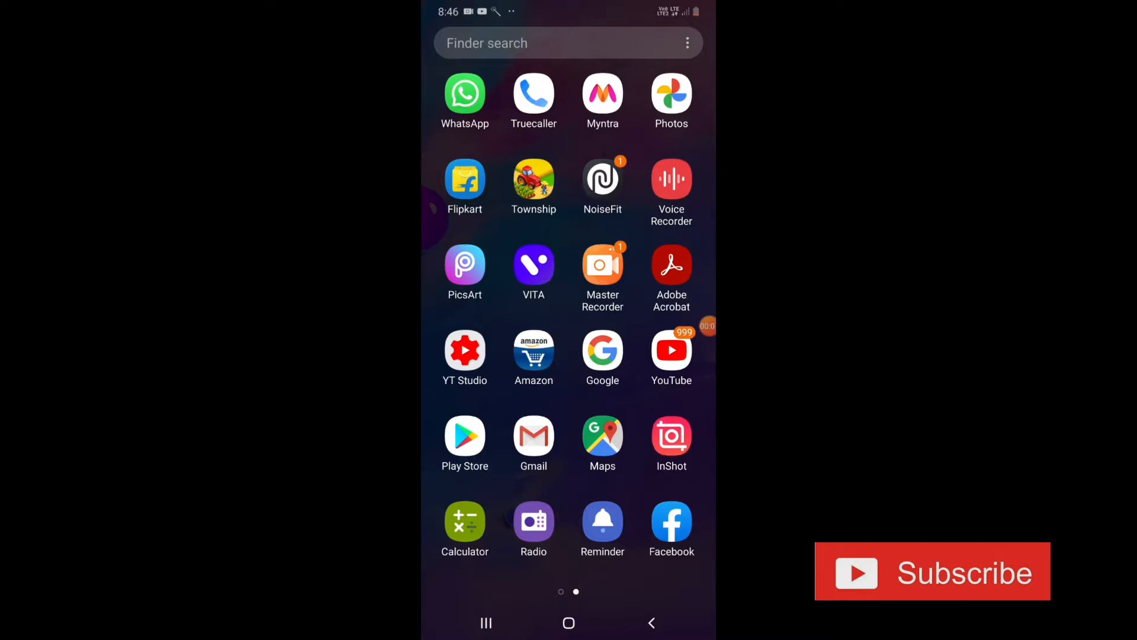
# Step: Launch InShot's video editor and load the white dog clip from the gallery
pyautogui.click(670, 438)
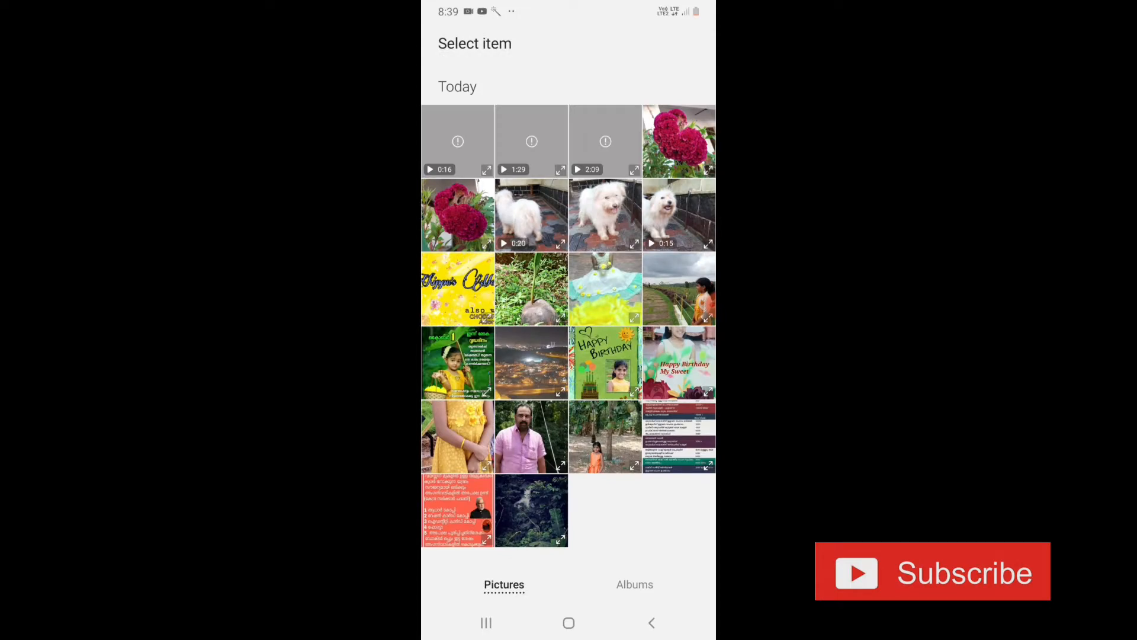
pyautogui.click(531, 214)
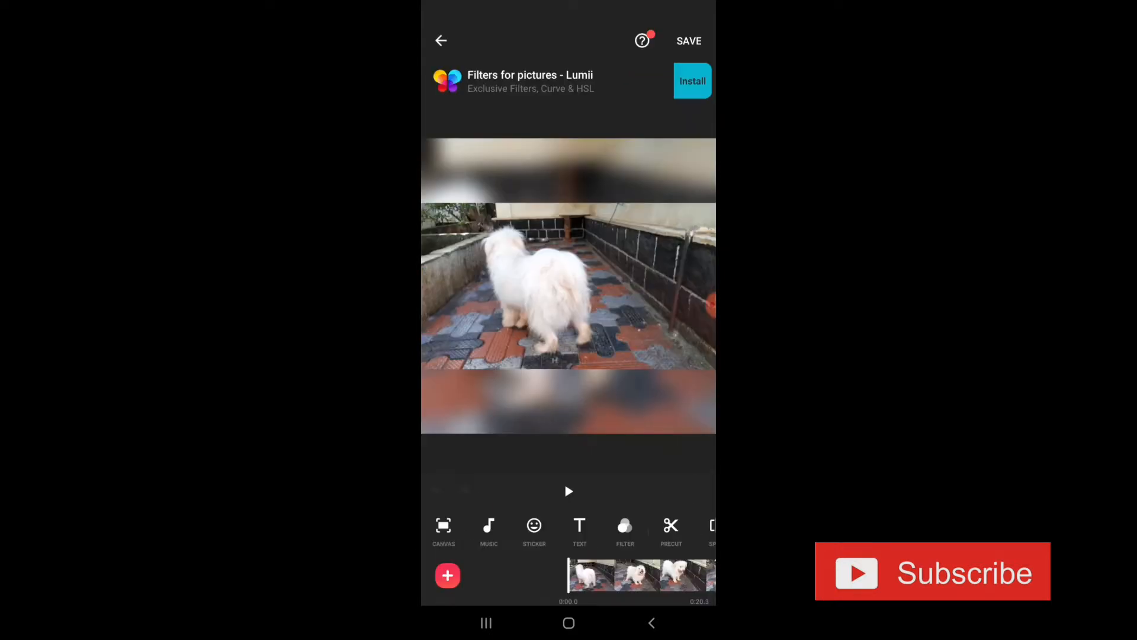
# Step: Set the canvas to No Frame, removing the blurred border around the dog clip
pyautogui.click(443, 531)
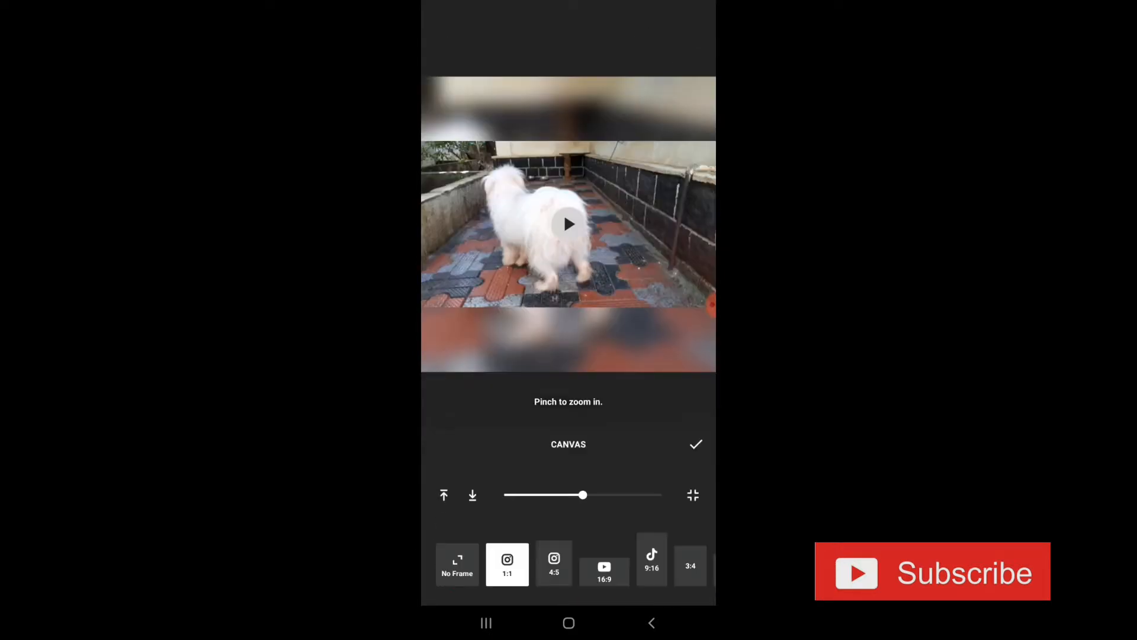
pyautogui.click(696, 445)
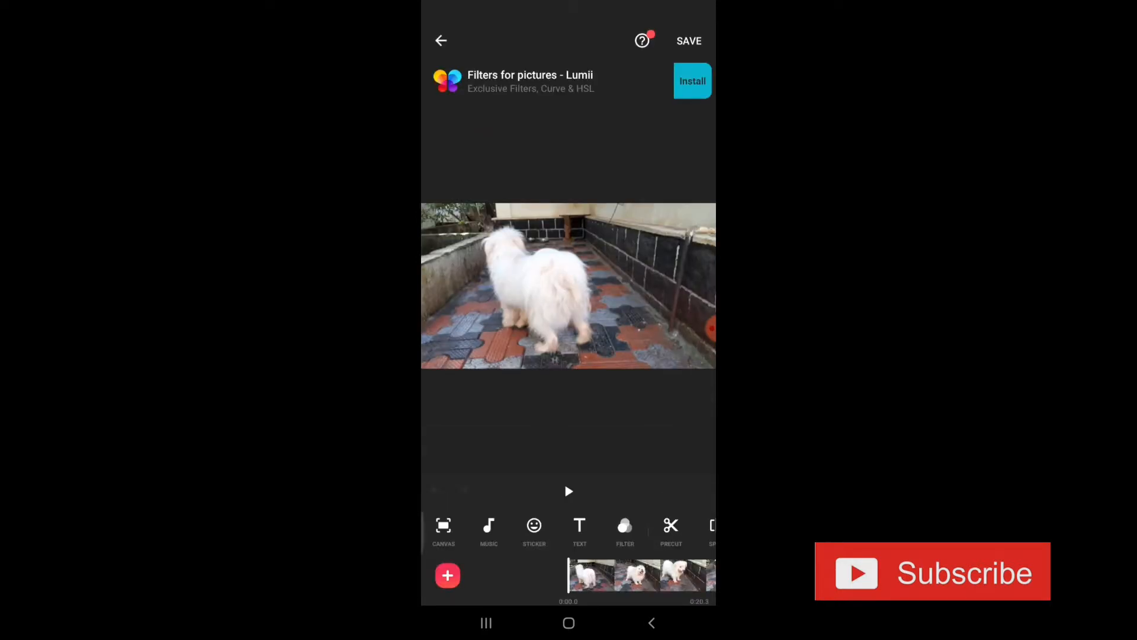
pyautogui.click(488, 525)
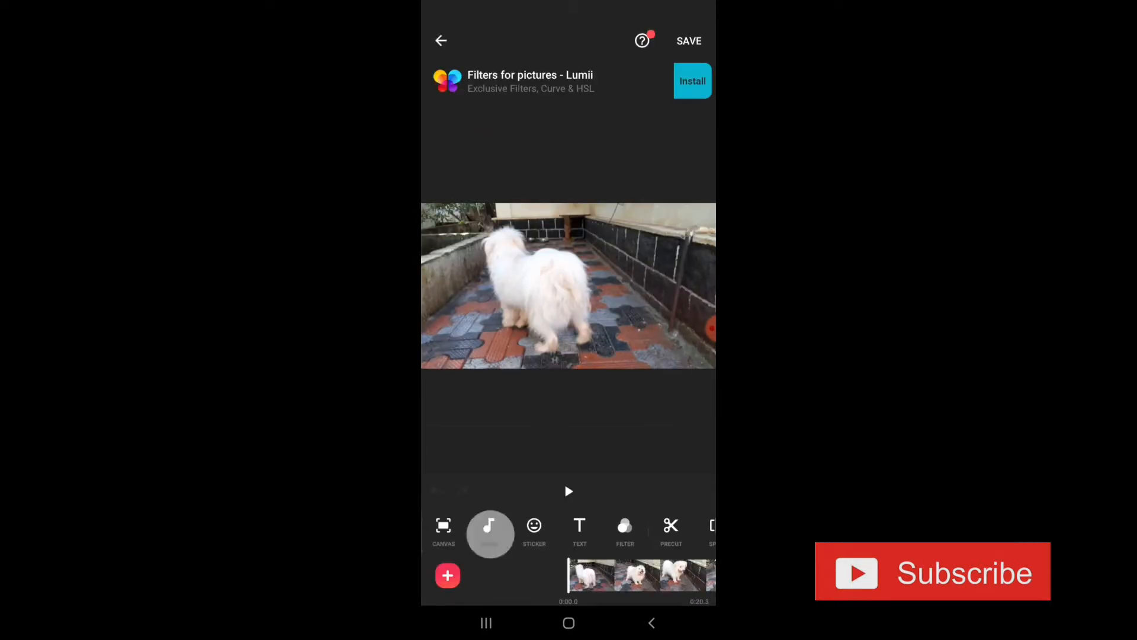
# Step: Browse the My Music song list and the sound effects collection
pyautogui.click(490, 524)
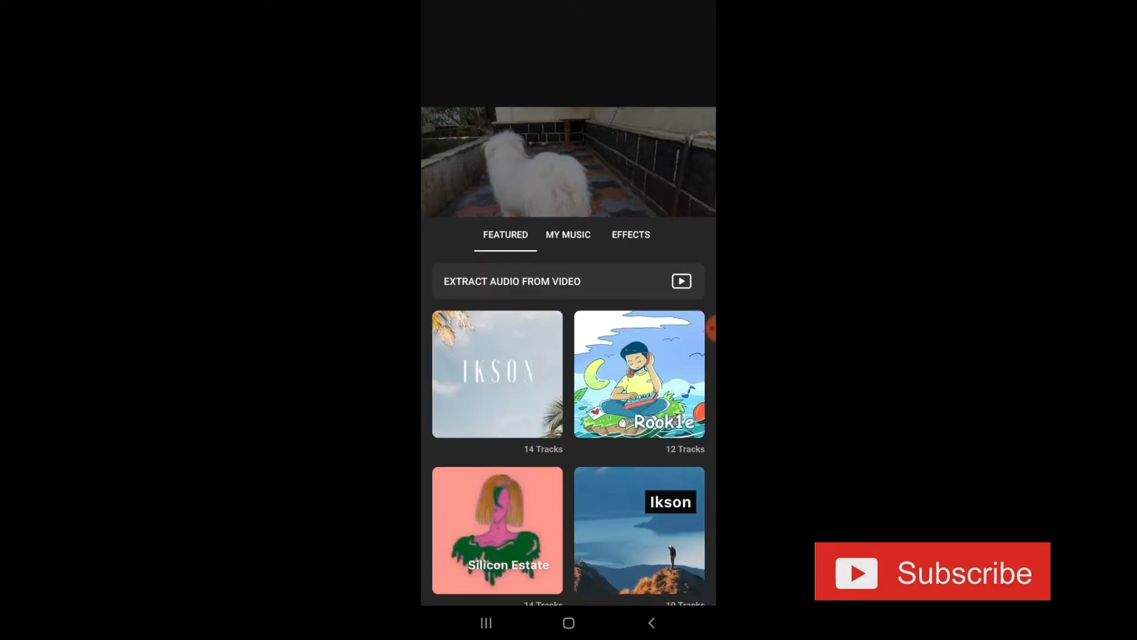
pyautogui.click(568, 235)
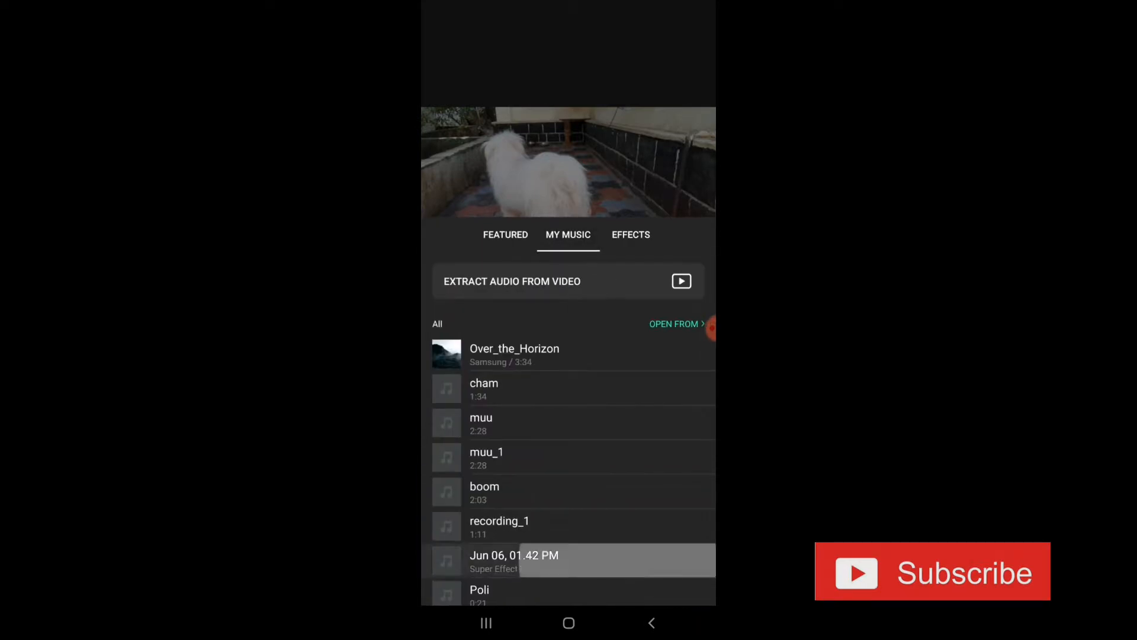
pyautogui.scroll(-3)
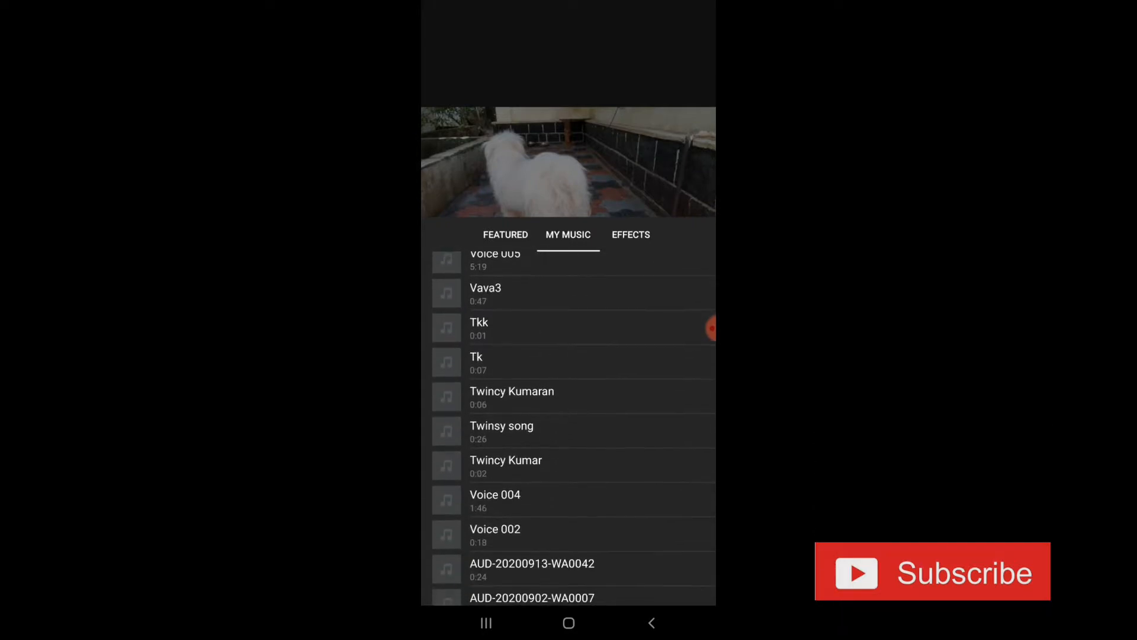
pyautogui.scroll(-3)
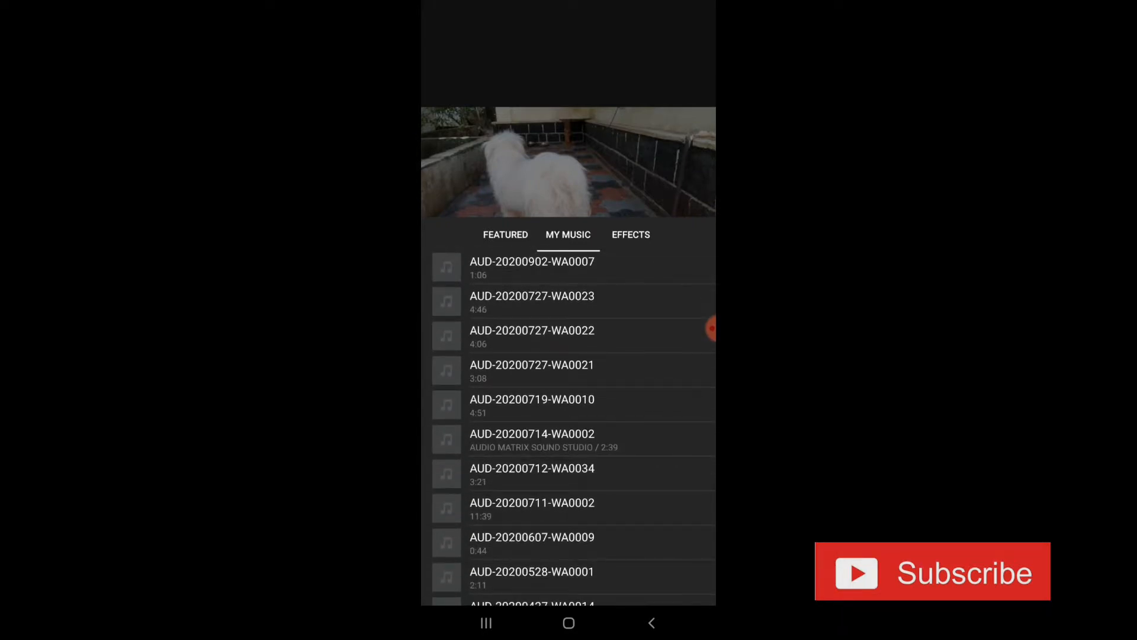
pyautogui.scroll(-3)
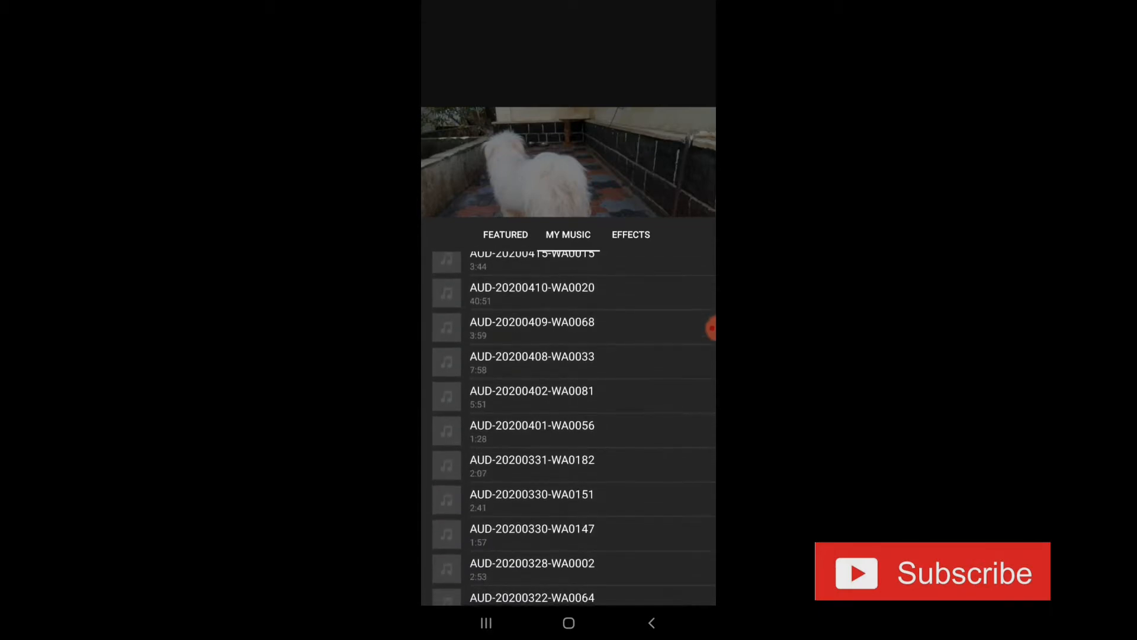
pyautogui.click(630, 235)
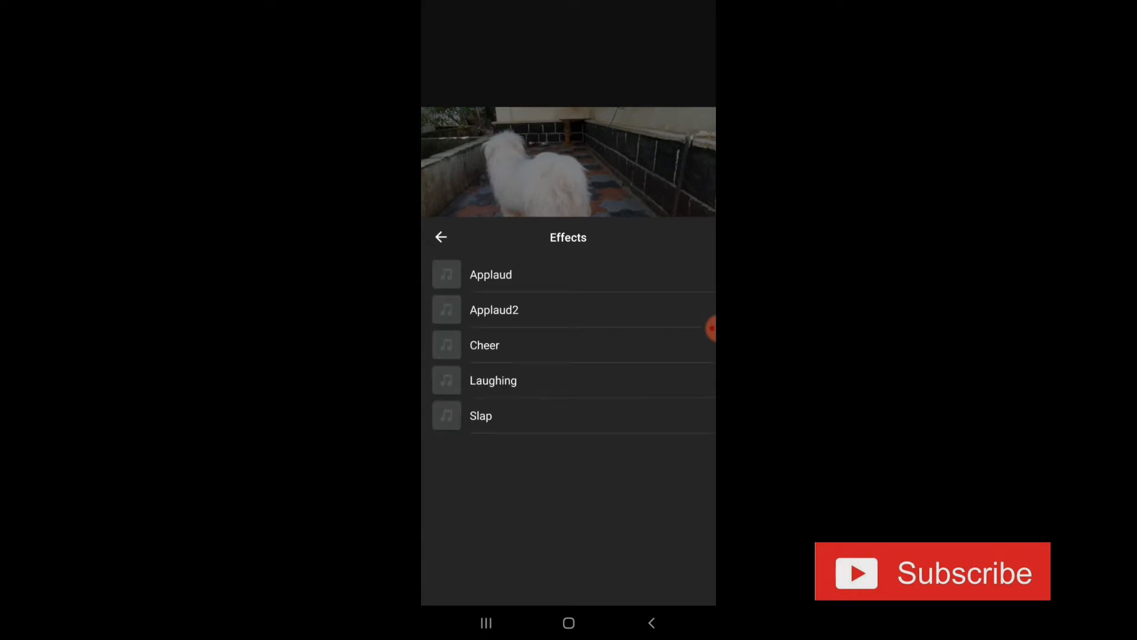
pyautogui.click(441, 237)
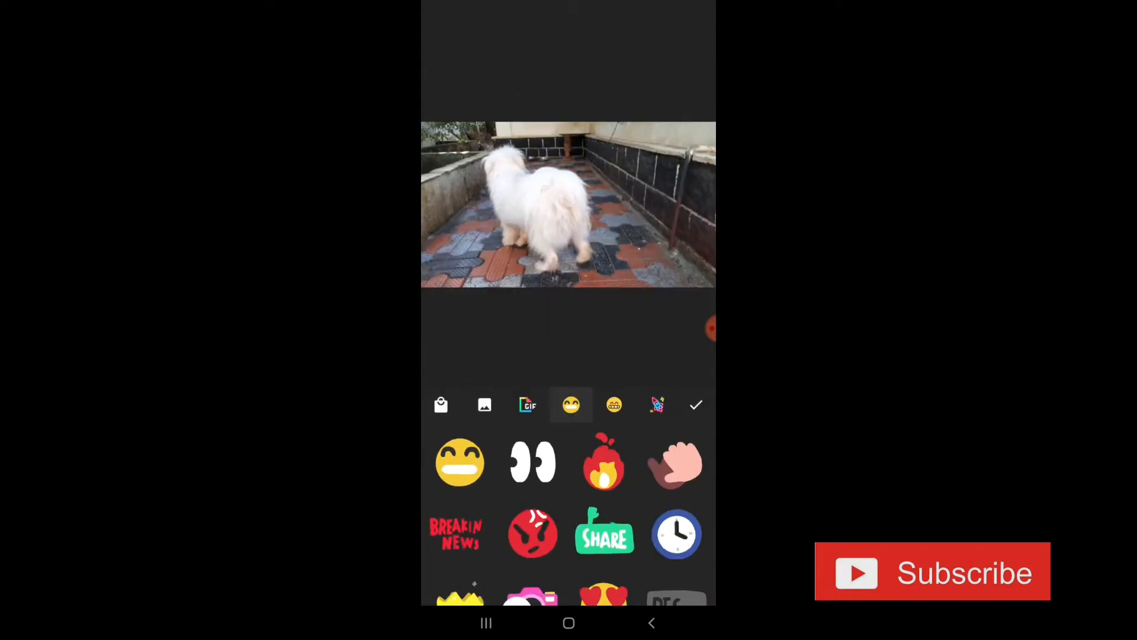
pyautogui.scroll(-3)
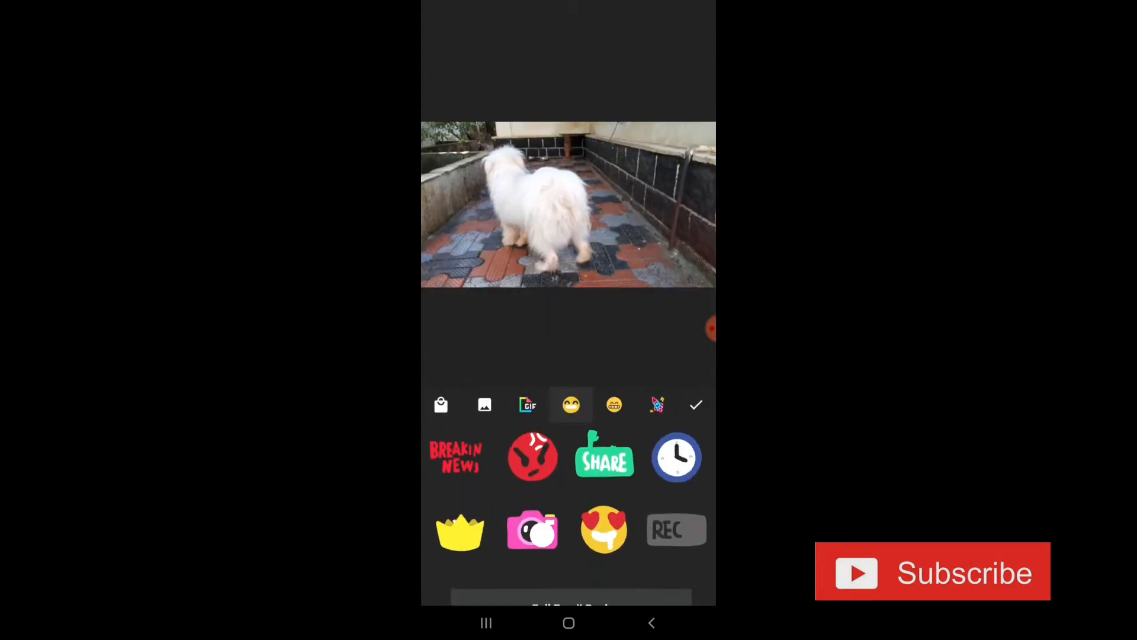
pyautogui.scroll(-3)
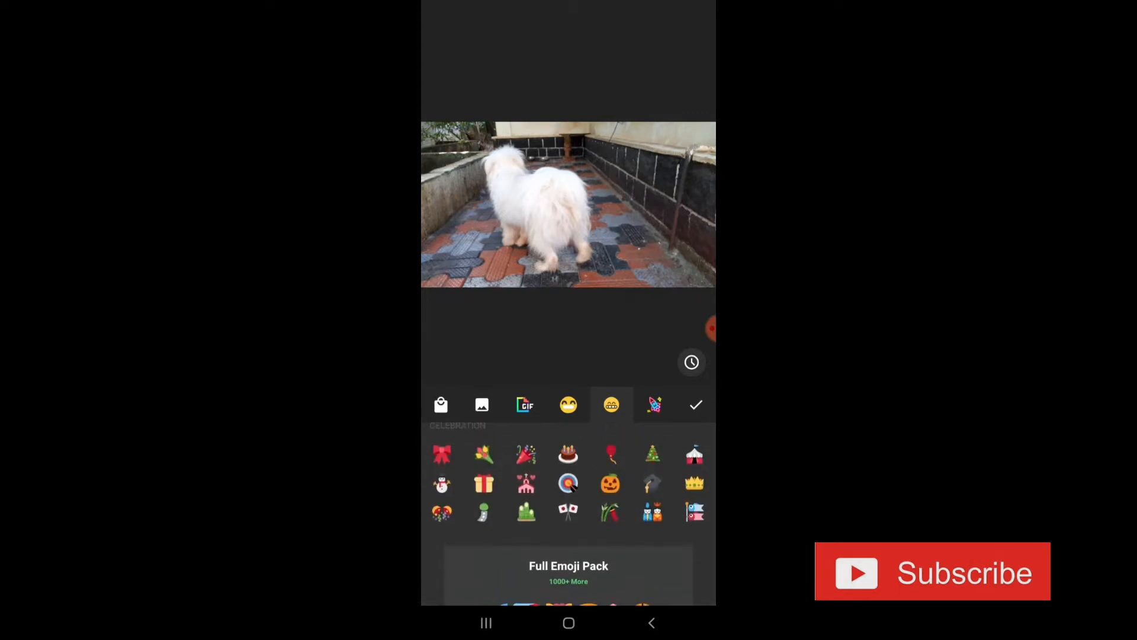
pyautogui.click(567, 573)
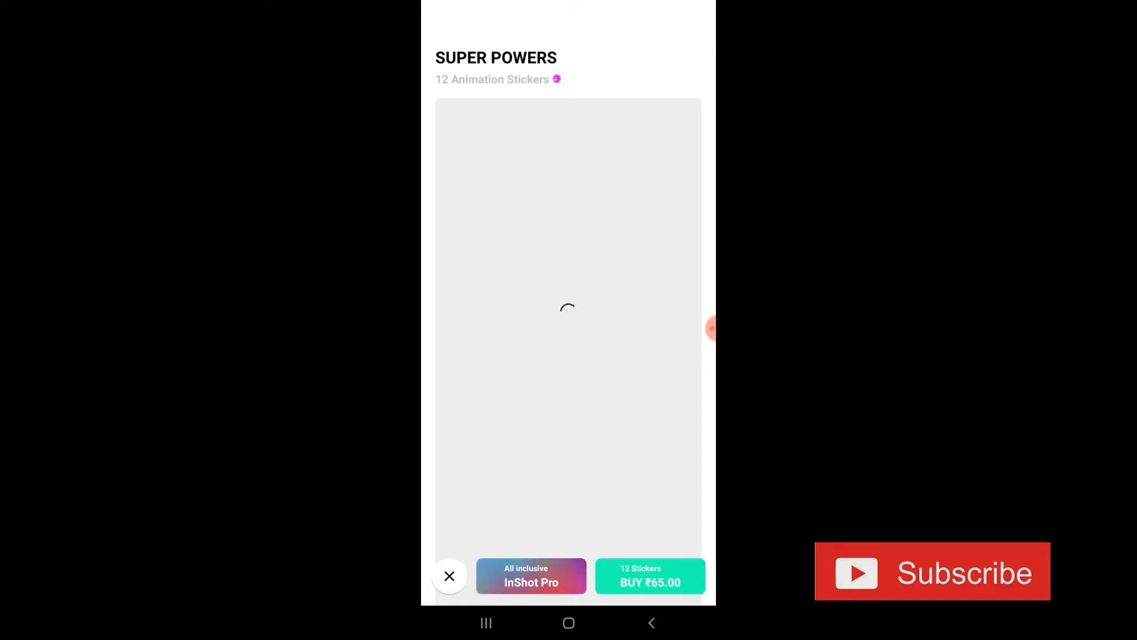
pyautogui.click(449, 575)
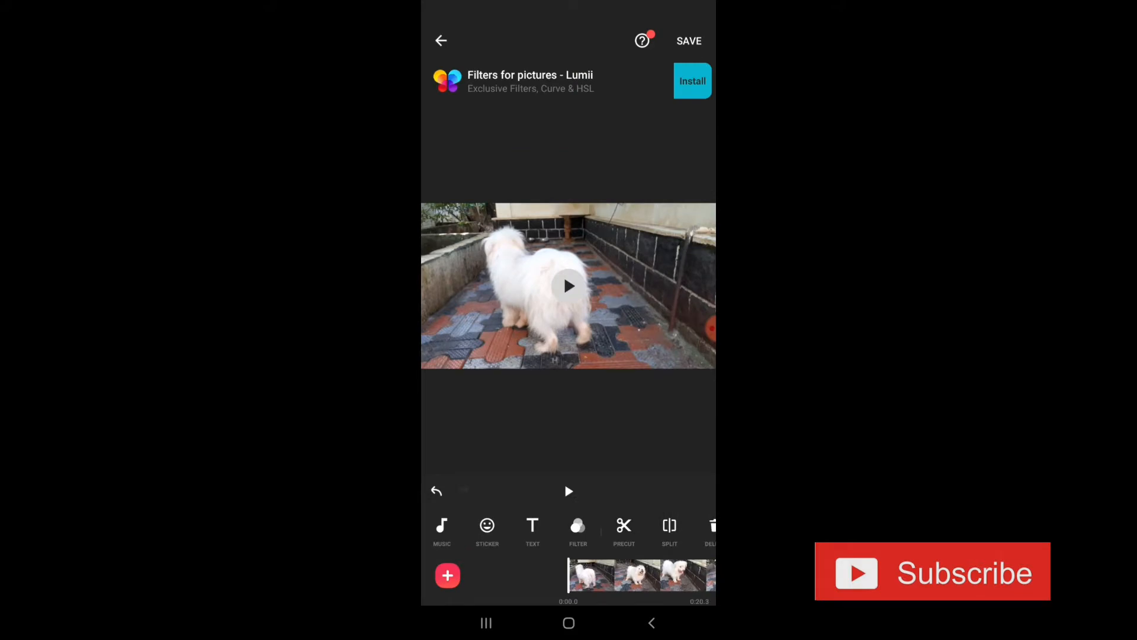
# Step: Add a text caption reading 'Hey friends' to the dog video
pyautogui.click(532, 530)
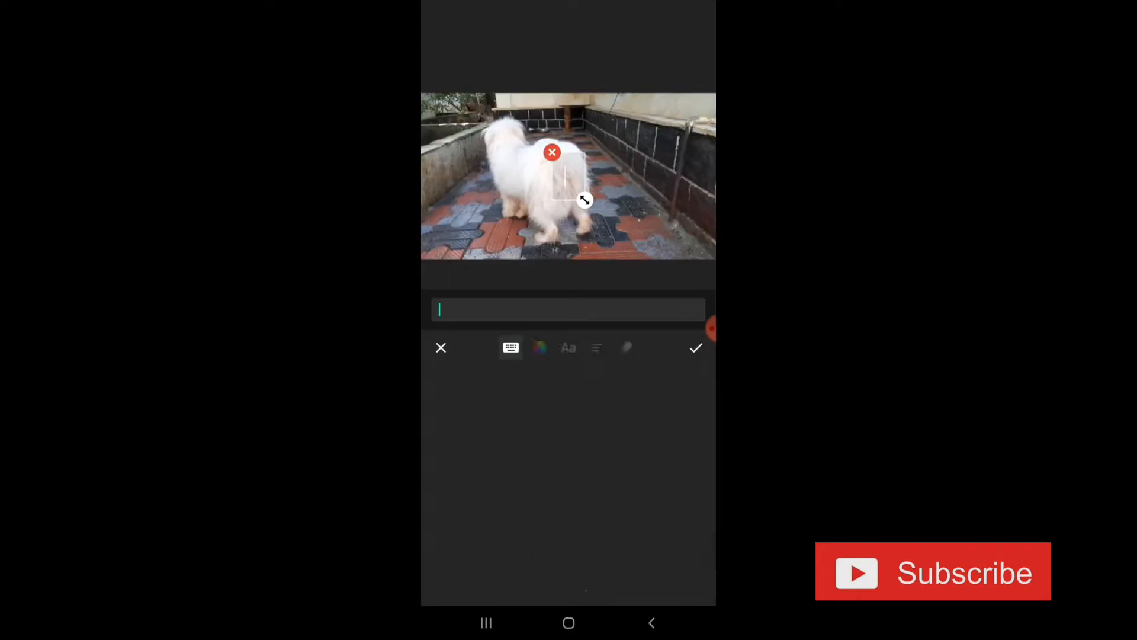
pyautogui.write('Hey')
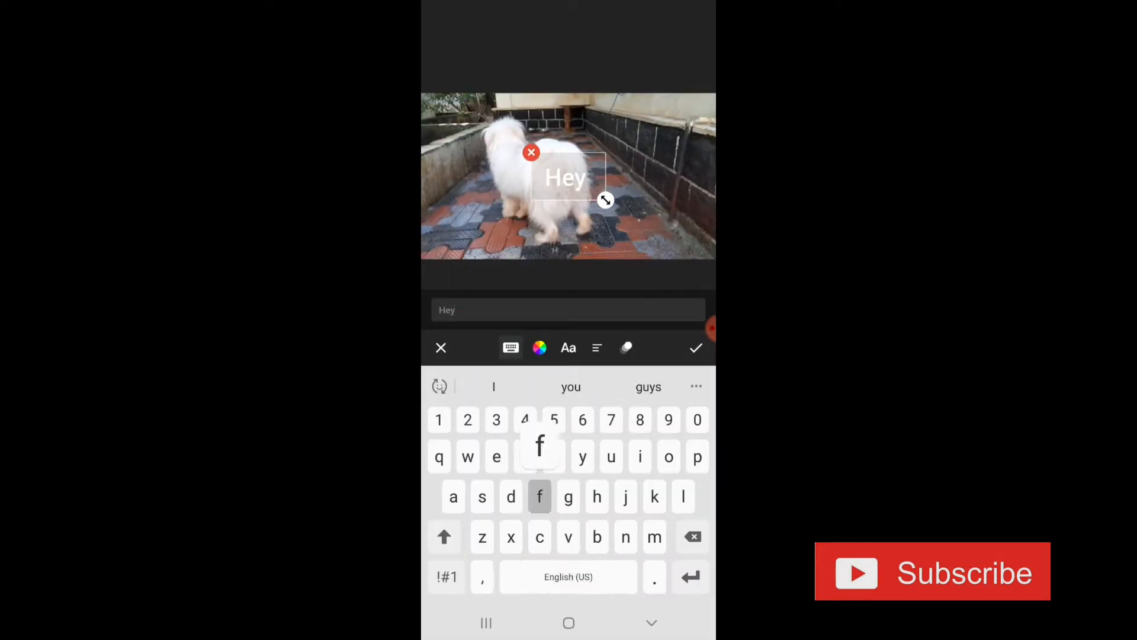
pyautogui.write('friends')
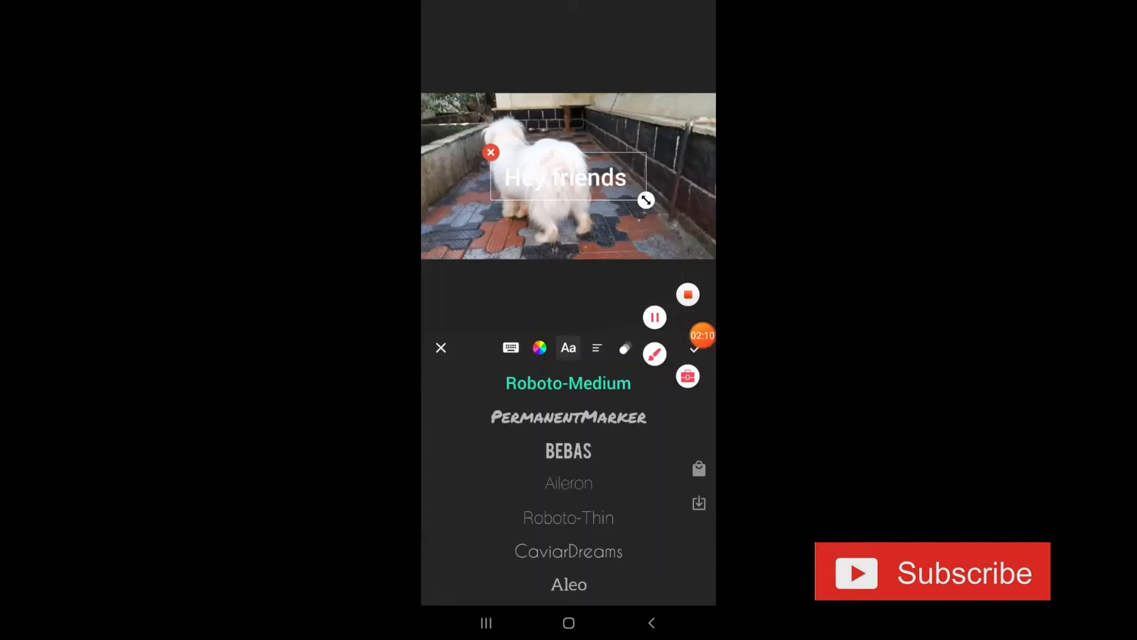
# Step: Enlarge the caption across the video and confirm it in Roboto-Regular font
pyautogui.click(569, 483)
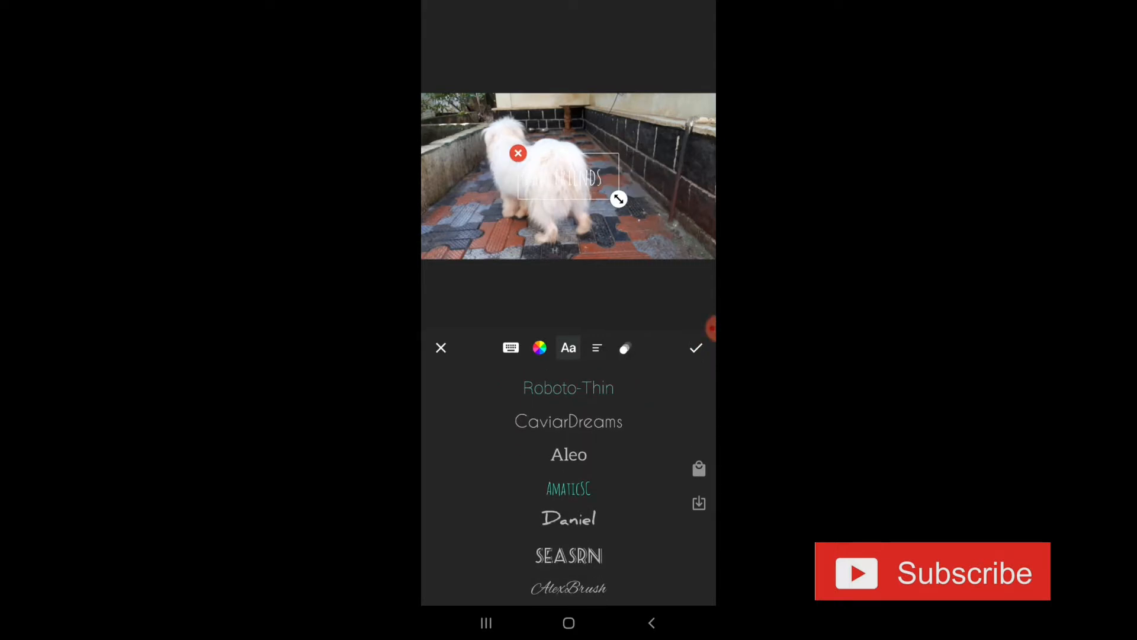
pyautogui.moveTo(619, 199); pyautogui.dragTo(703, 238)
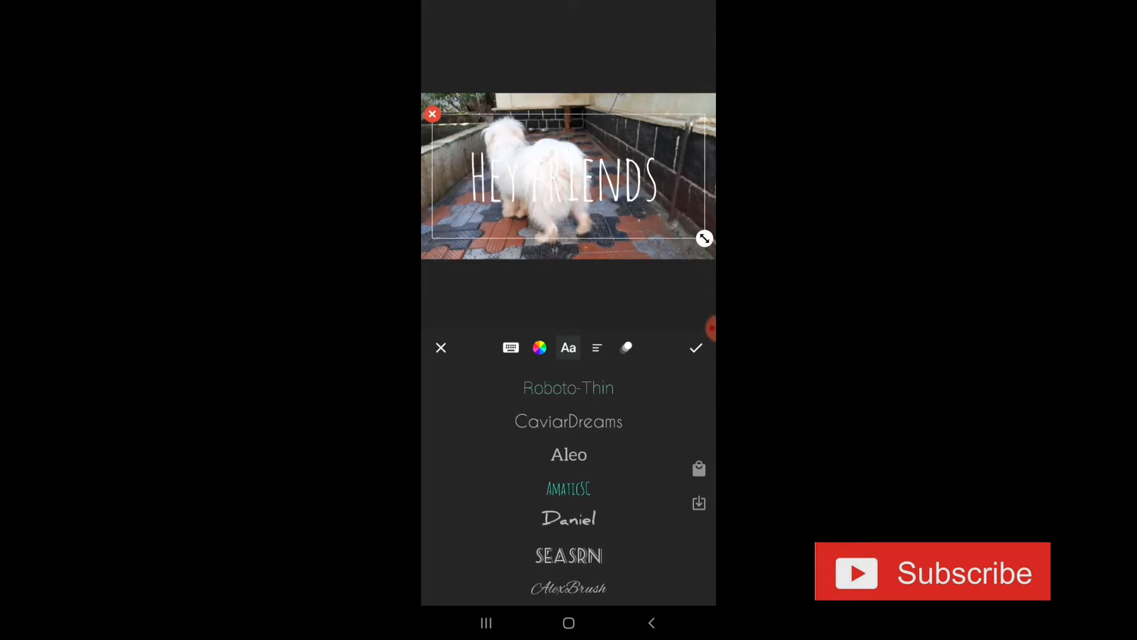
pyautogui.click(569, 519)
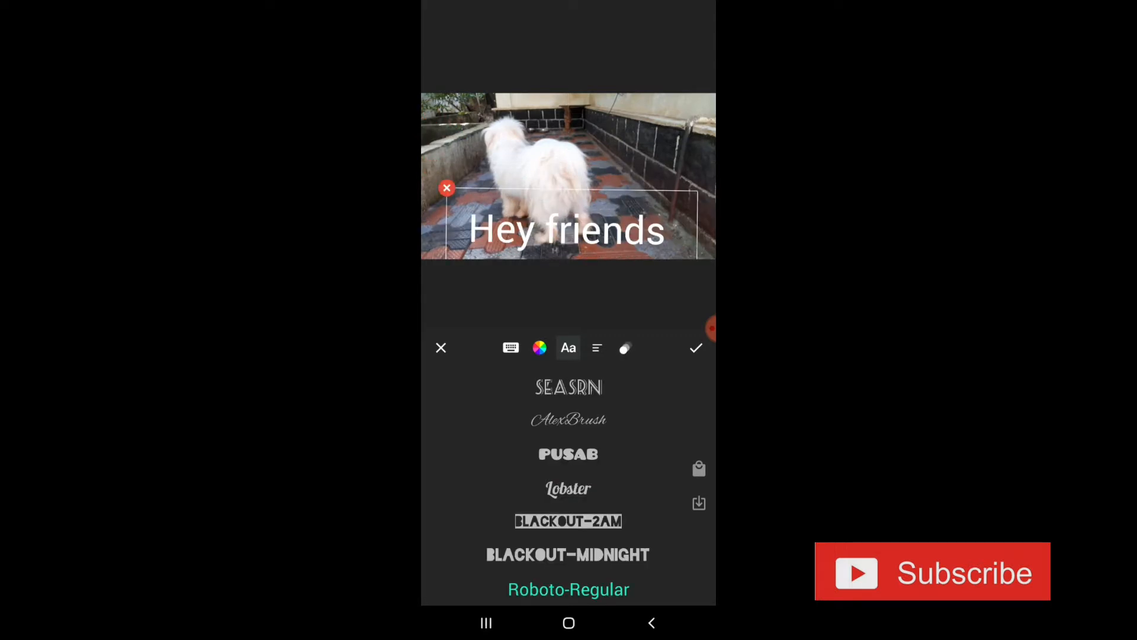
pyautogui.click(695, 347)
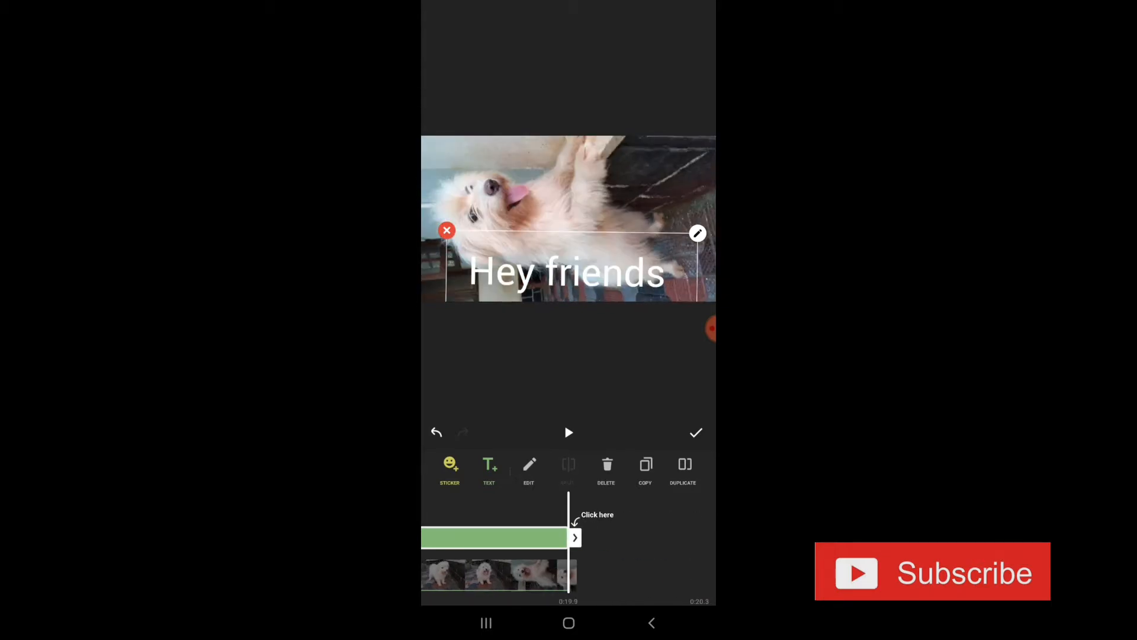
# Step: Finish the caption, set the clip speed to 1.8x and leave the crop unchanged
pyautogui.click(695, 432)
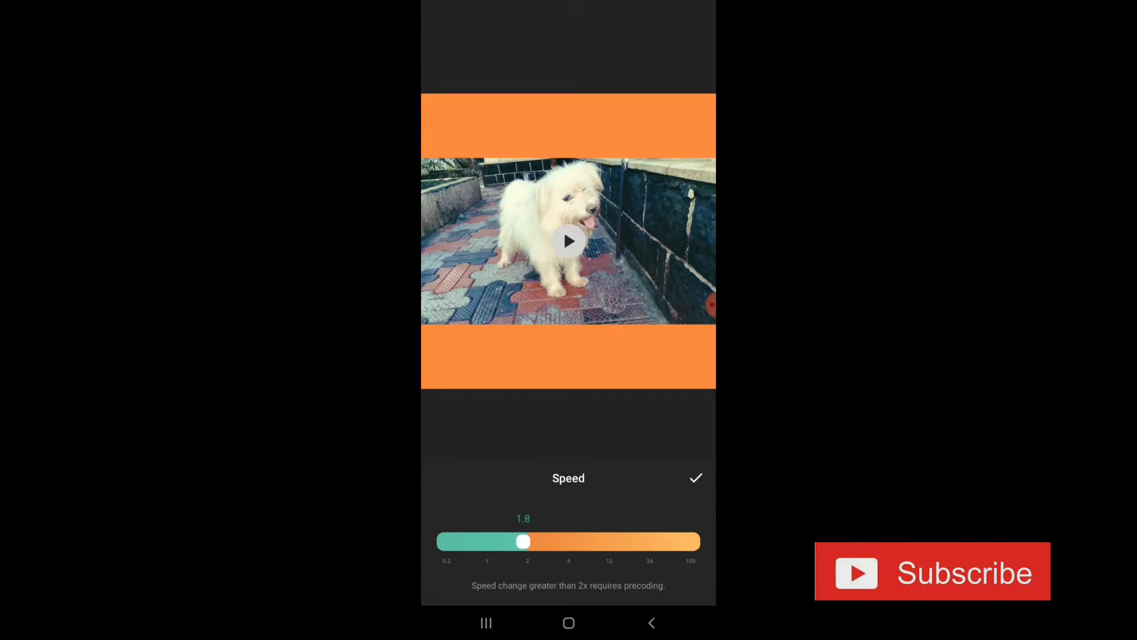
pyautogui.click(695, 477)
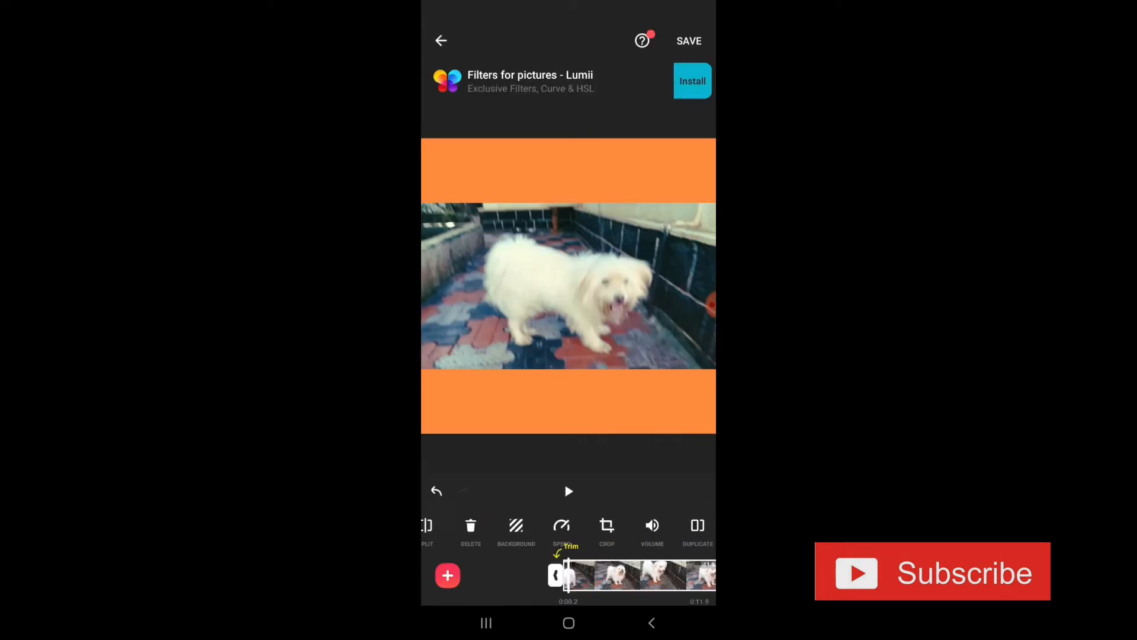
pyautogui.click(607, 524)
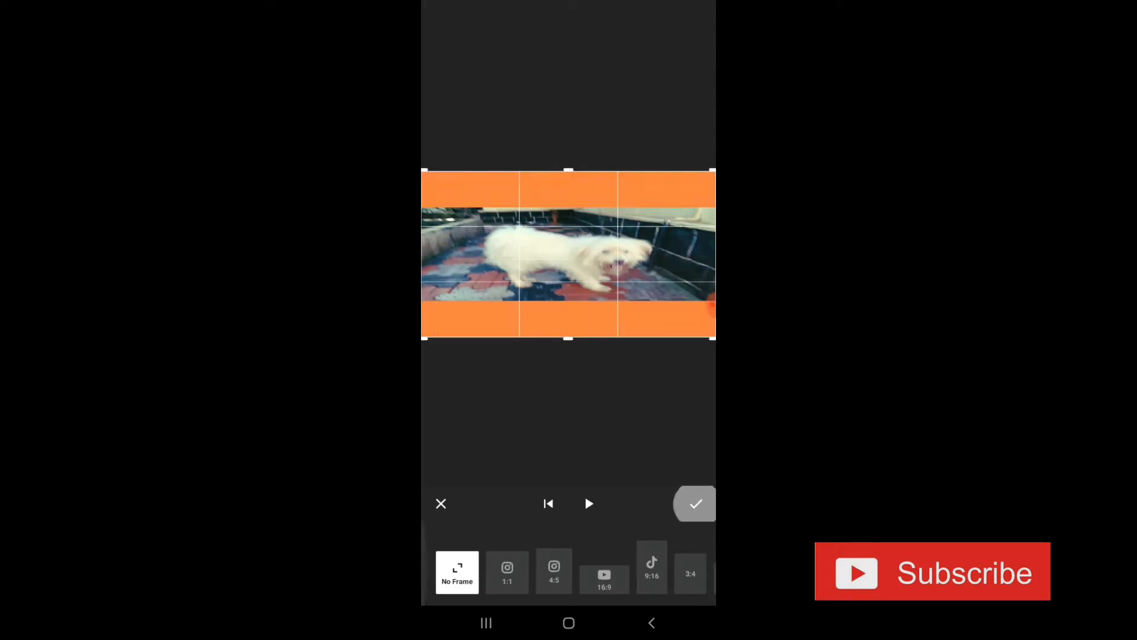
pyautogui.click(694, 503)
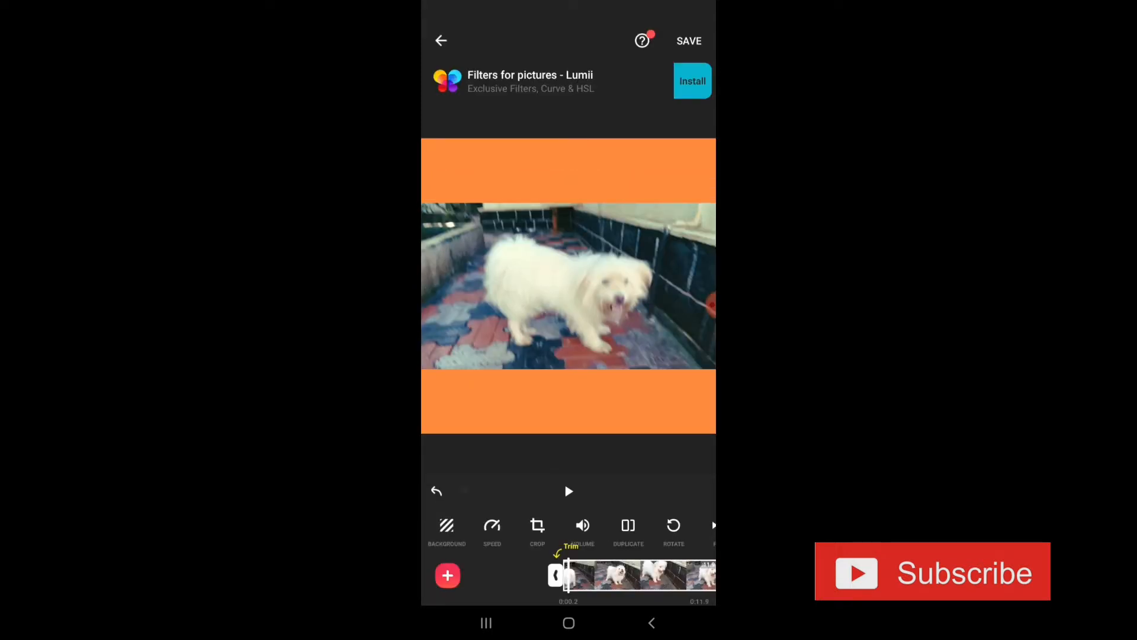
# Step: Raise the clip's volume to 66%
pyautogui.click(583, 525)
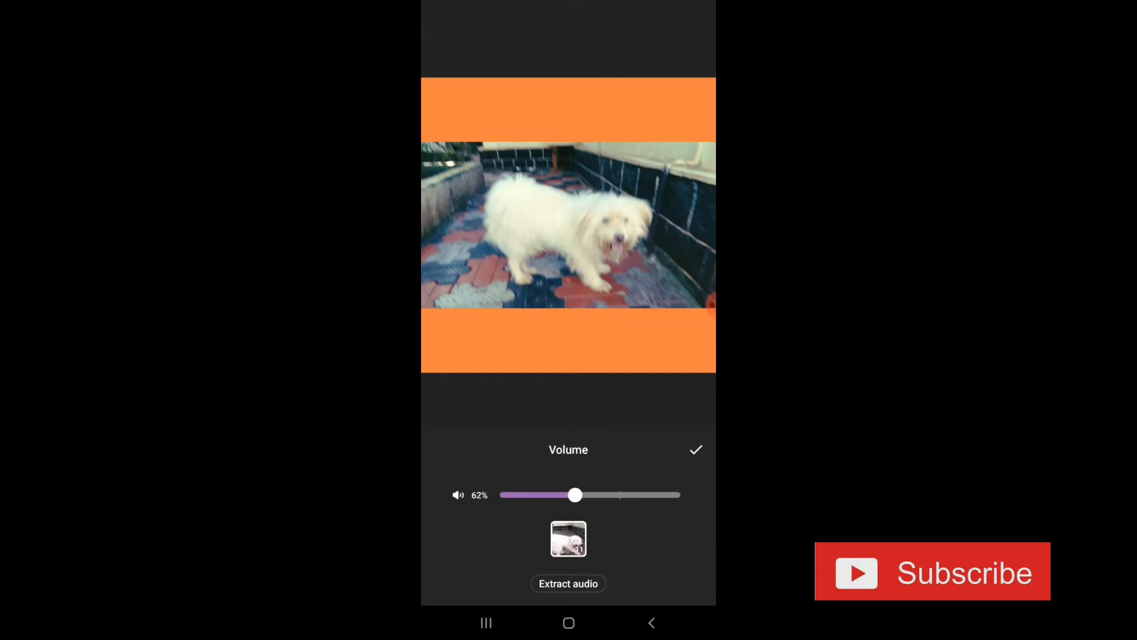
pyautogui.moveTo(576, 495); pyautogui.dragTo(579, 495)
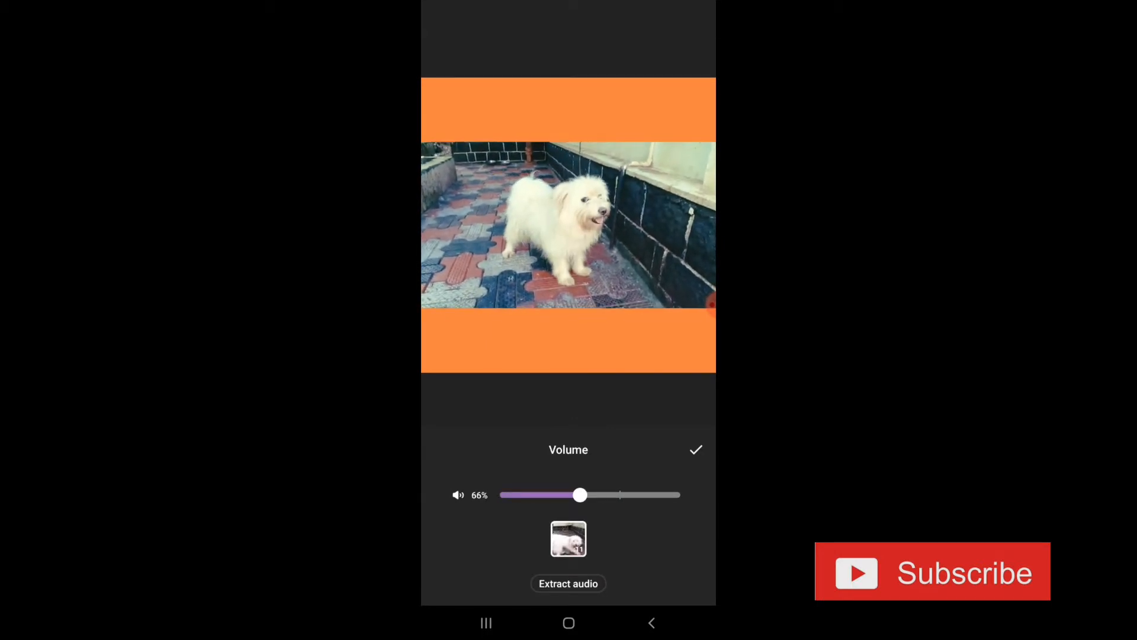
pyautogui.click(695, 450)
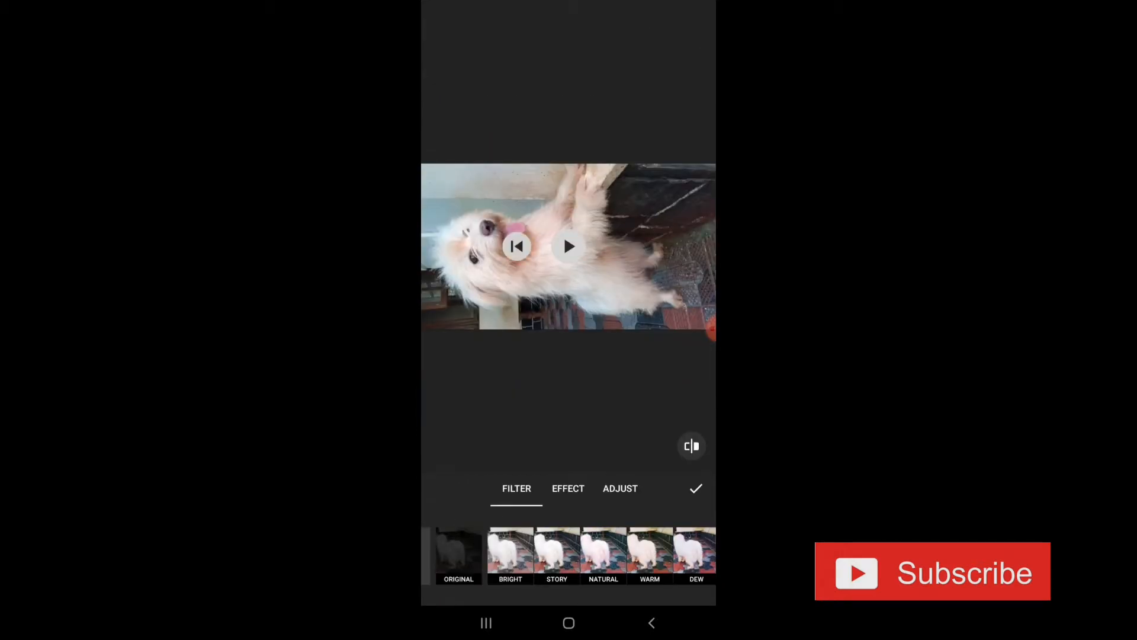
# Step: Apply the Story filter and trim the clip from 17 to 15.2 seconds
pyautogui.click(556, 553)
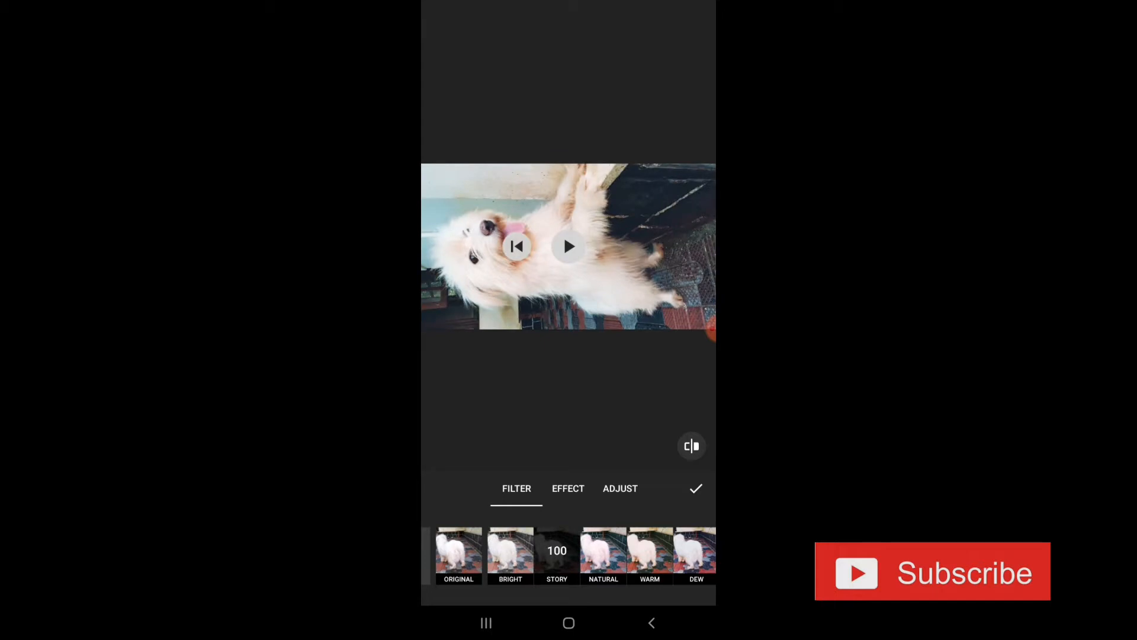
pyautogui.click(603, 551)
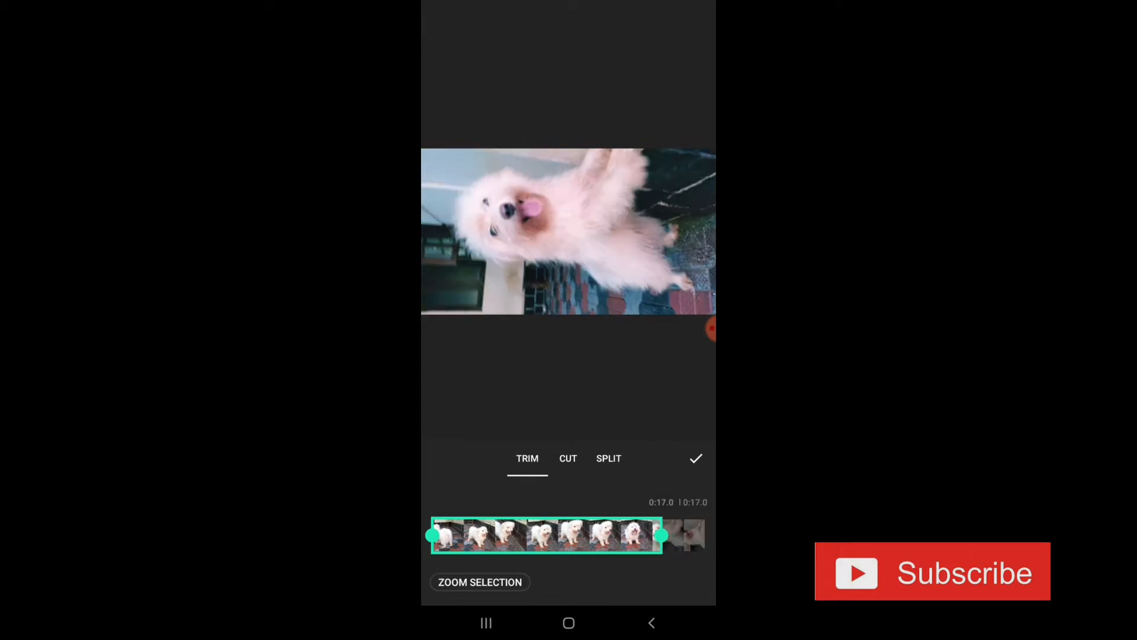
pyautogui.moveTo(659, 536); pyautogui.dragTo(636, 536)
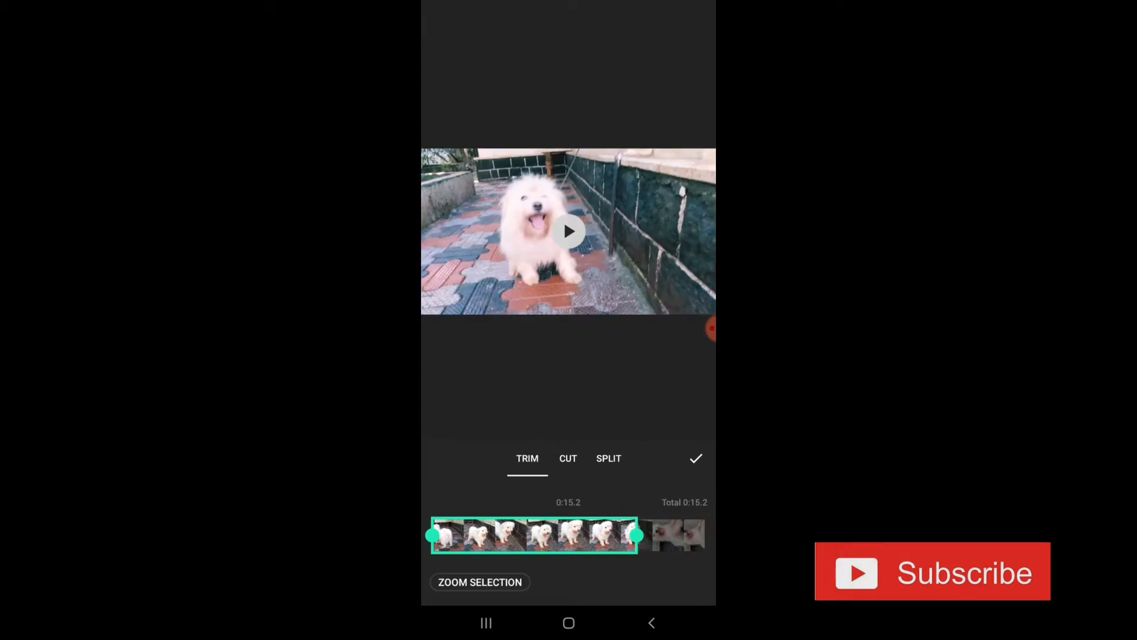
pyautogui.click(696, 459)
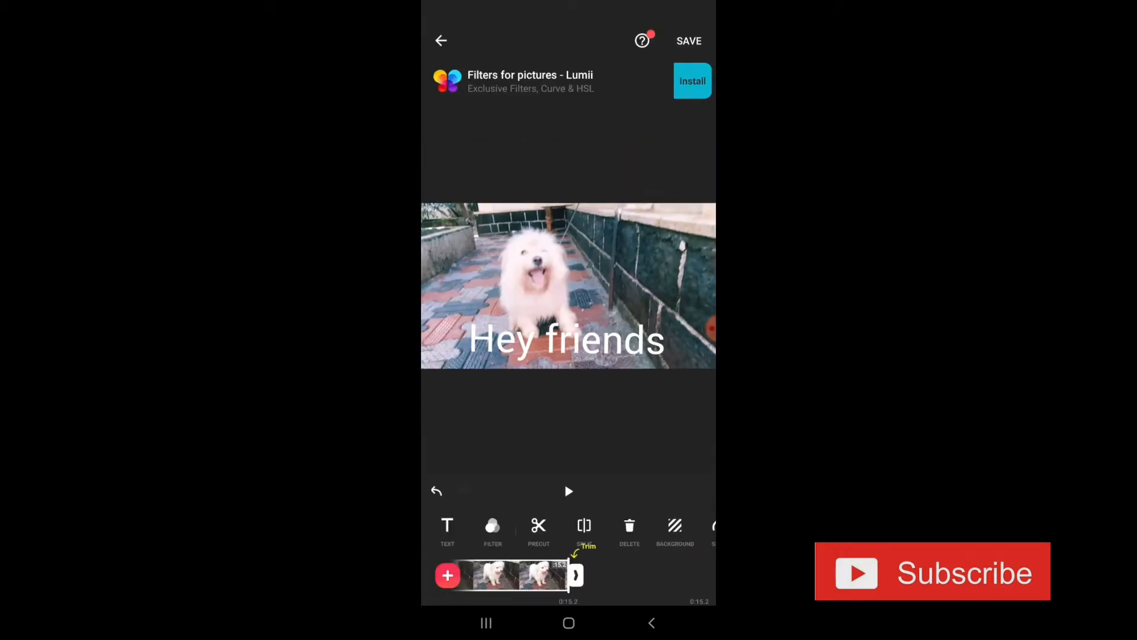
pyautogui.click(584, 529)
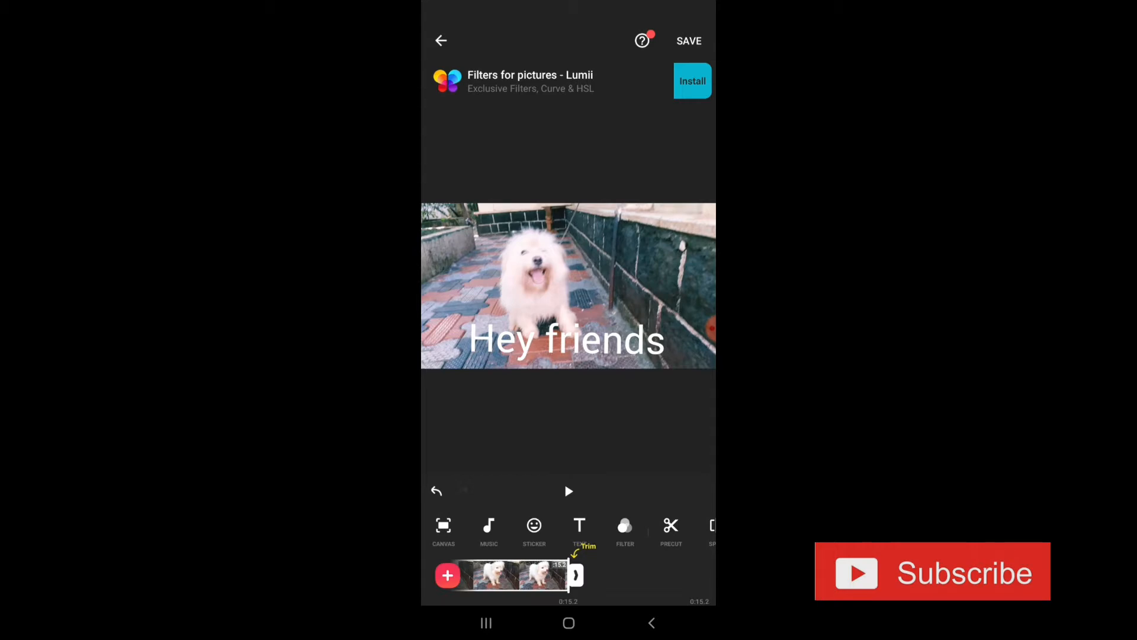
# Step: Try blur backgrounds, choose the pink-to-blue gradient, then bring up save options
pyautogui.click(670, 525)
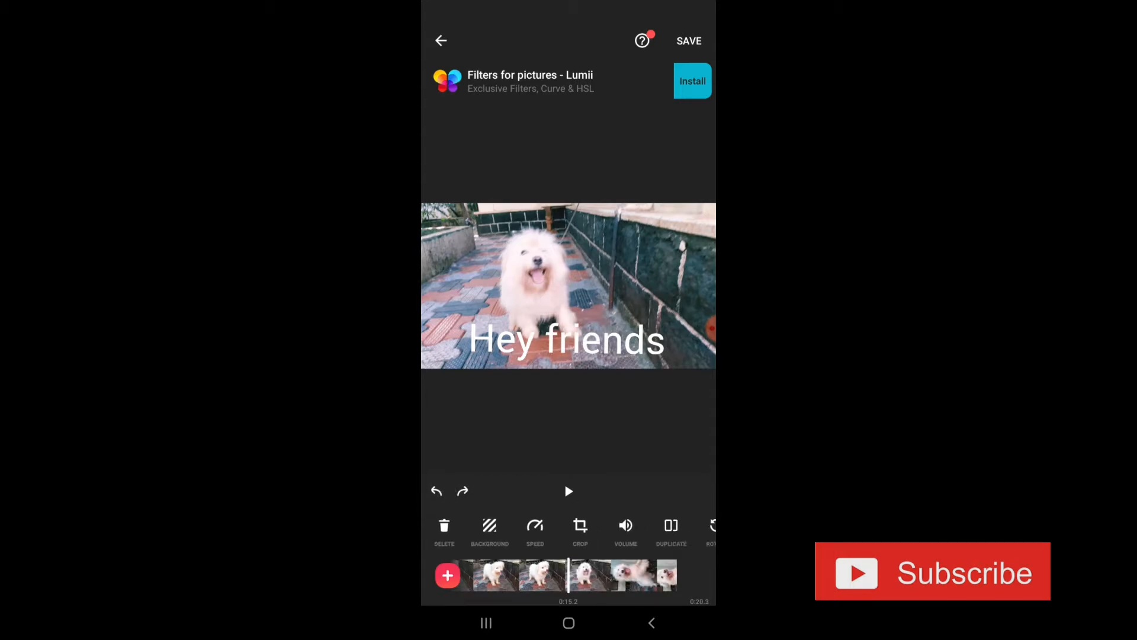
pyautogui.click(489, 529)
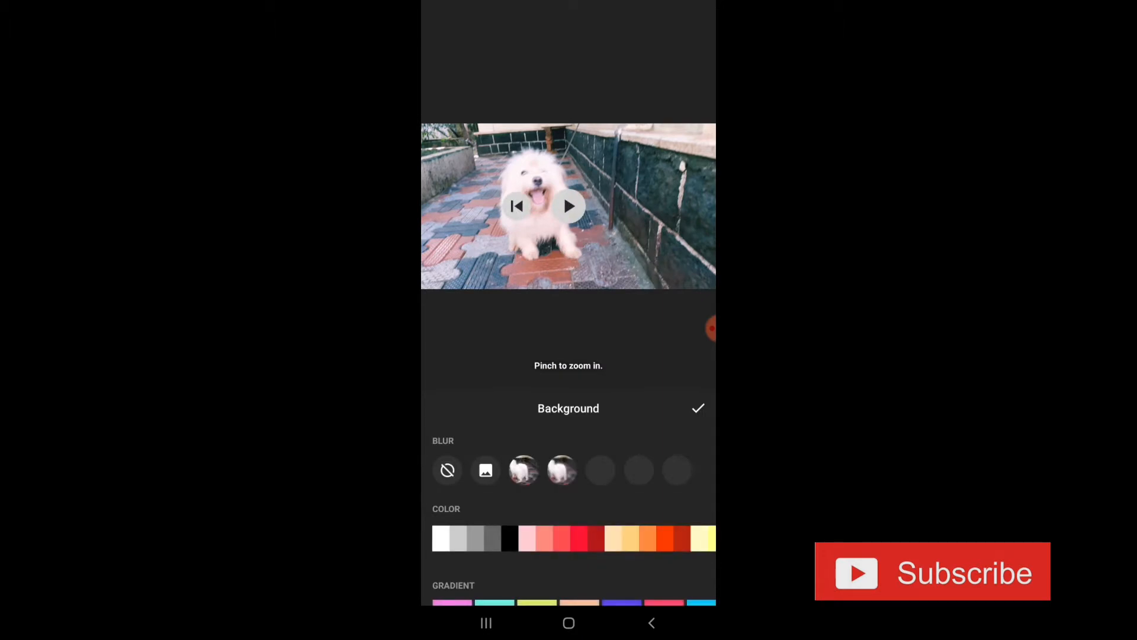
pyautogui.click(600, 469)
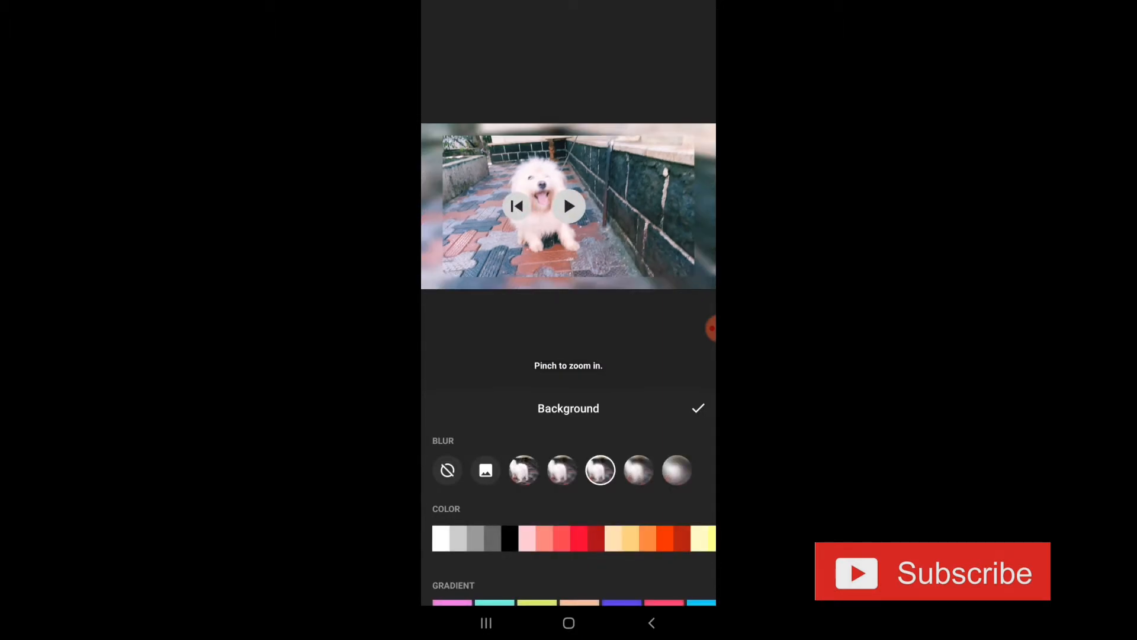
pyautogui.click(638, 470)
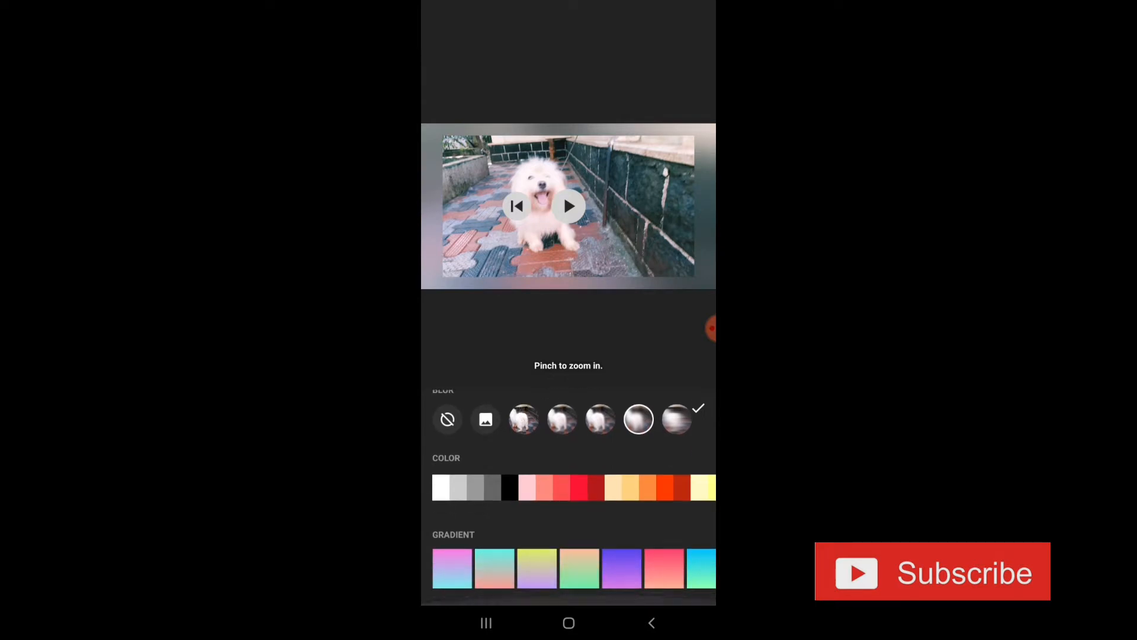
pyautogui.click(676, 419)
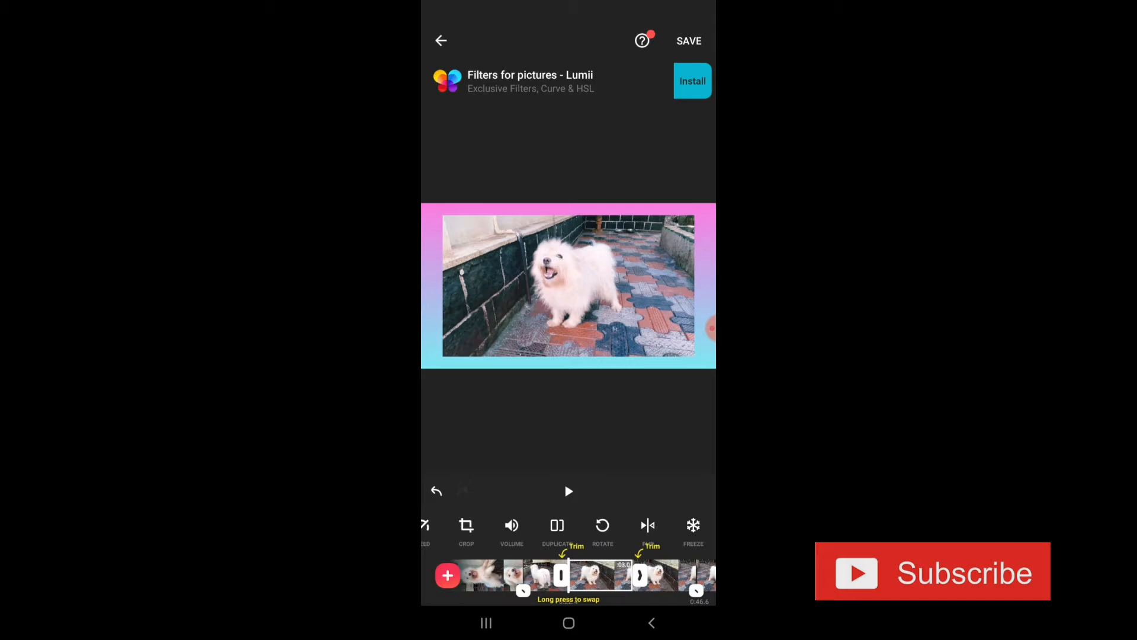
pyautogui.click(688, 40)
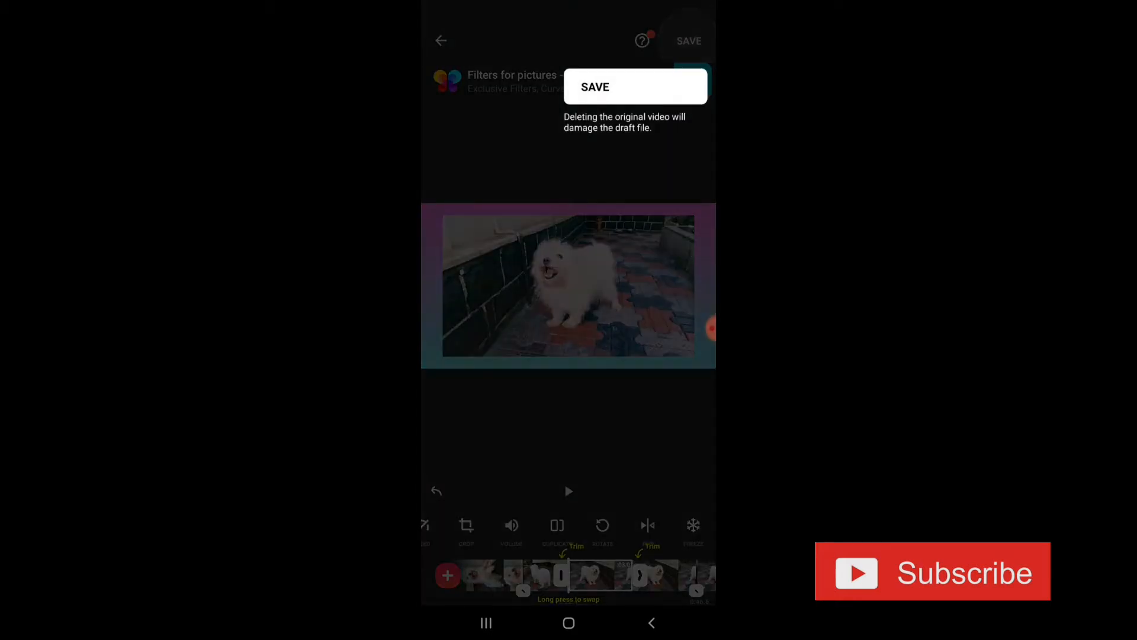
# Step: Save and export the edited dog video
pyautogui.click(687, 40)
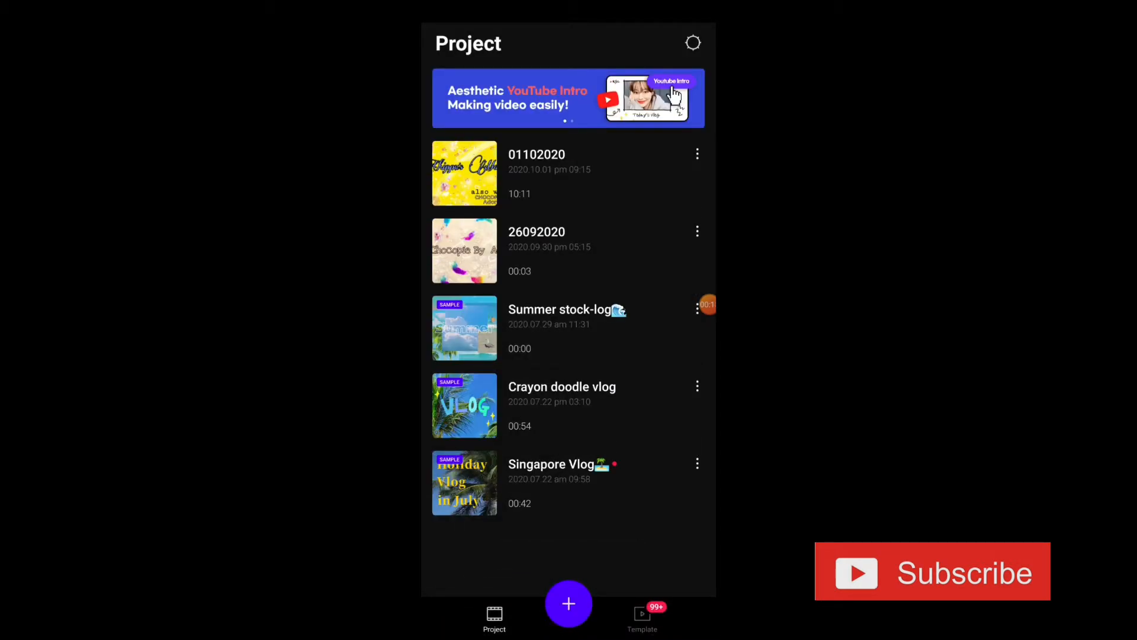
# Step: Create a new VITA project from the two selected dog clips
pyautogui.click(569, 602)
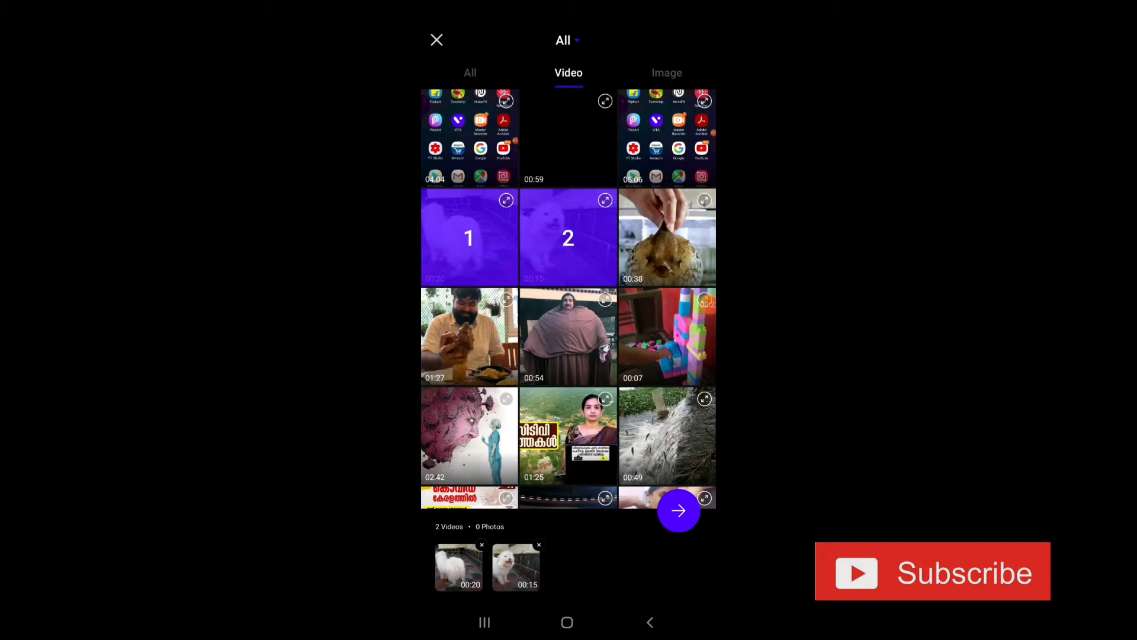
pyautogui.click(679, 509)
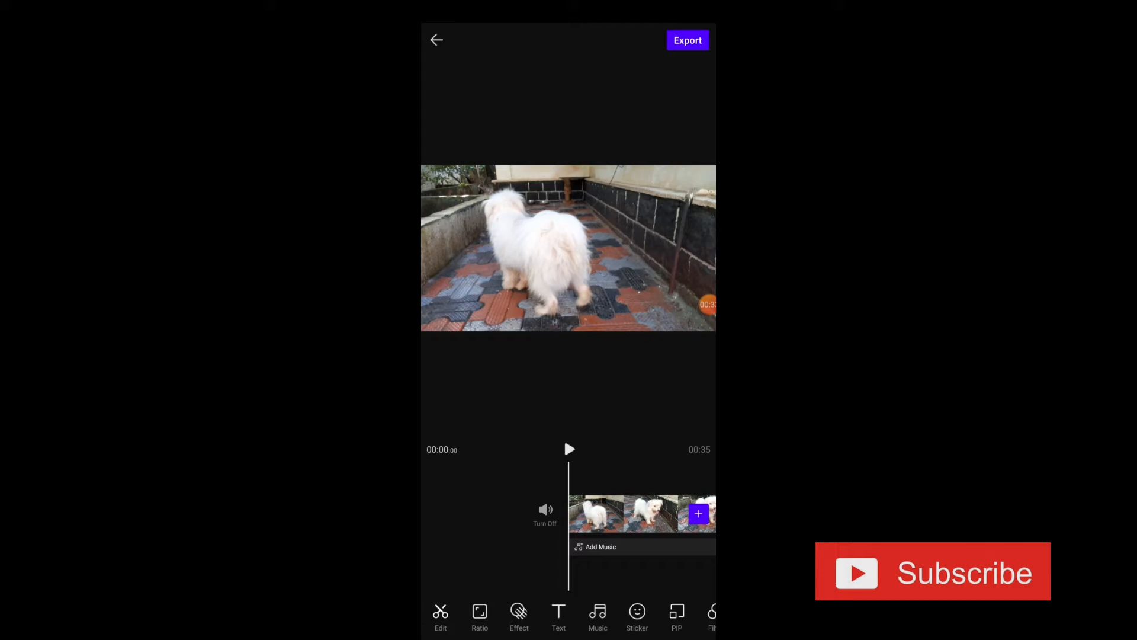
# Step: Set the project frame ratio to 16:9
pyautogui.click(479, 616)
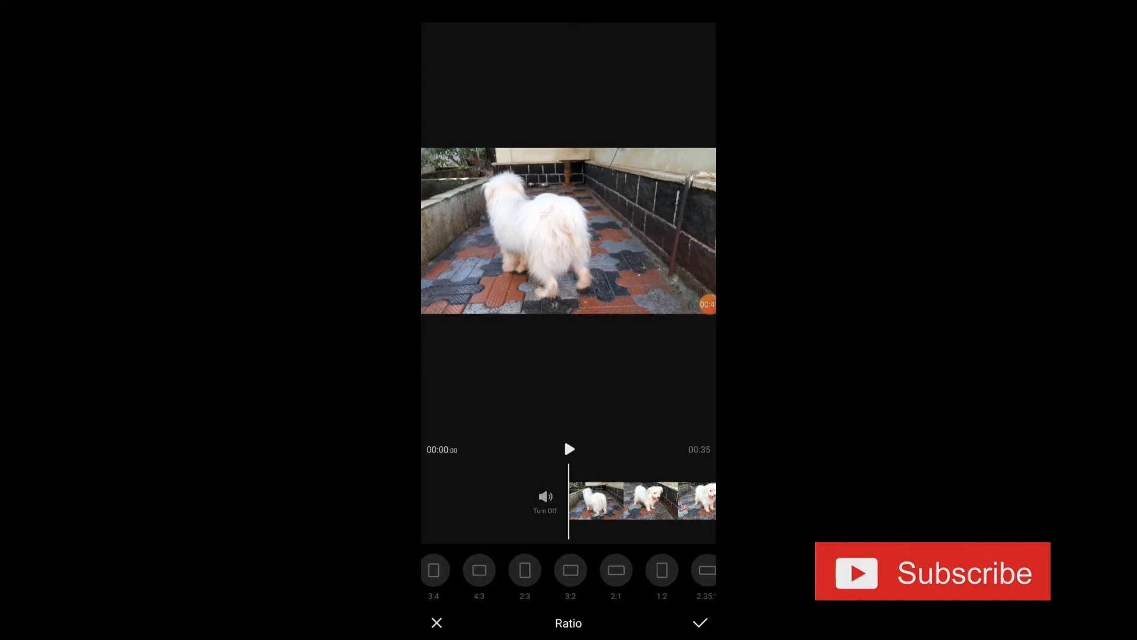
pyautogui.hscroll(-3)
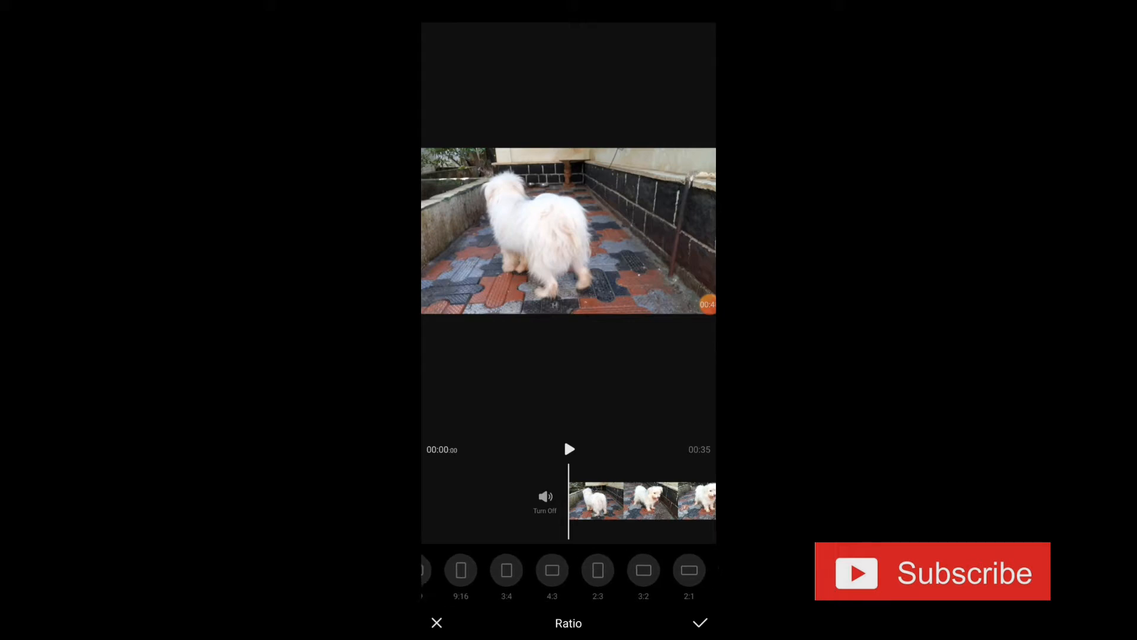
pyautogui.click(589, 570)
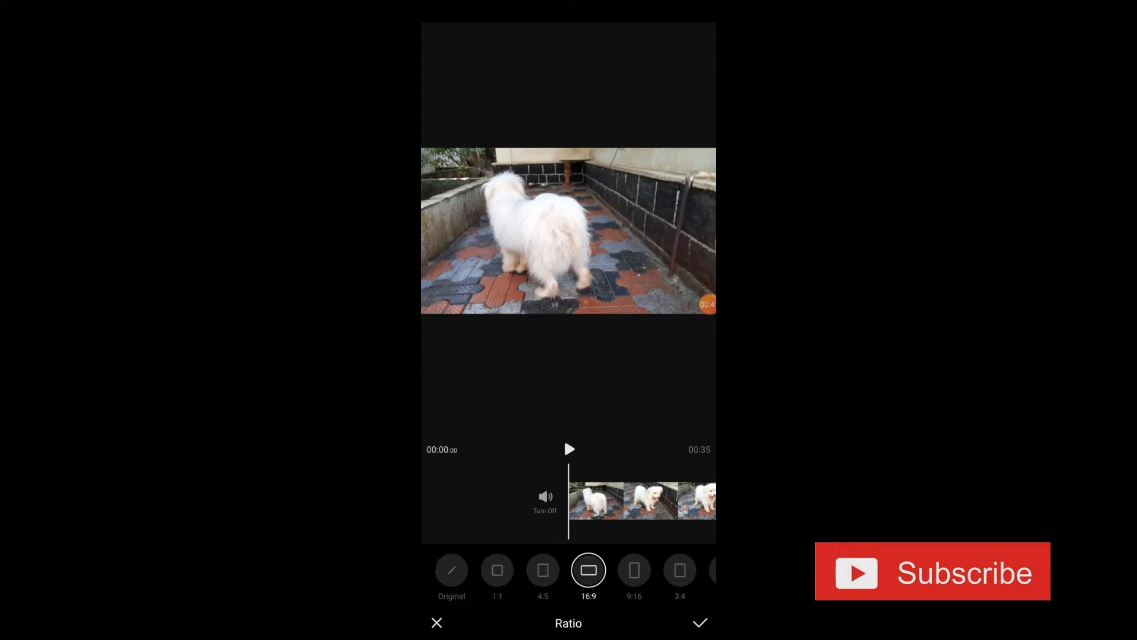
pyautogui.click(699, 621)
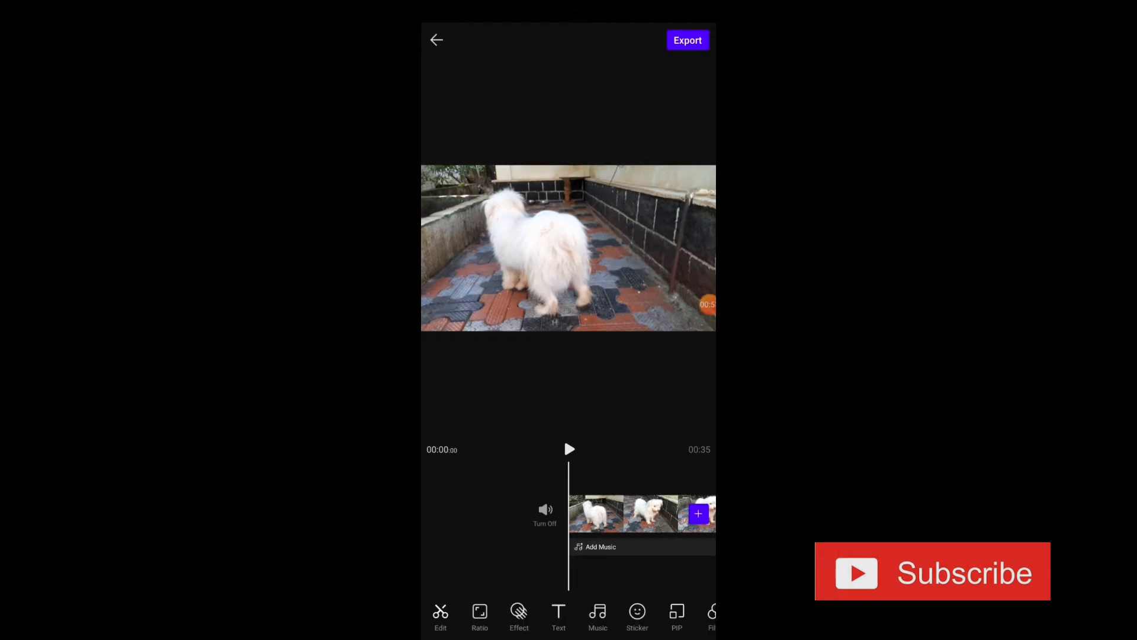
pyautogui.click(518, 616)
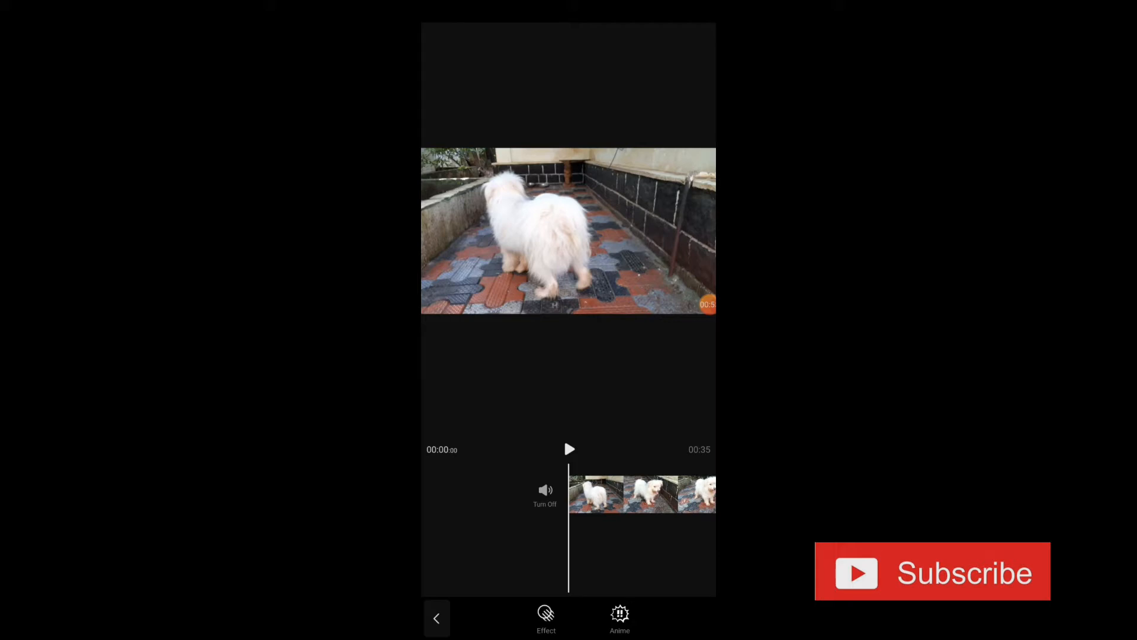
pyautogui.click(546, 618)
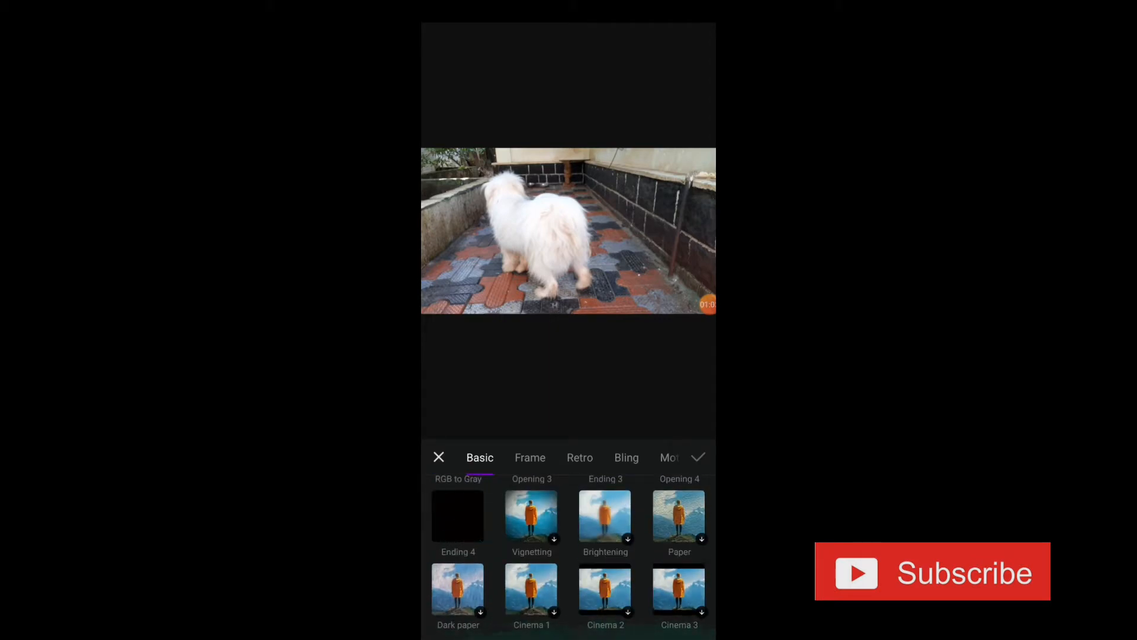
pyautogui.click(530, 457)
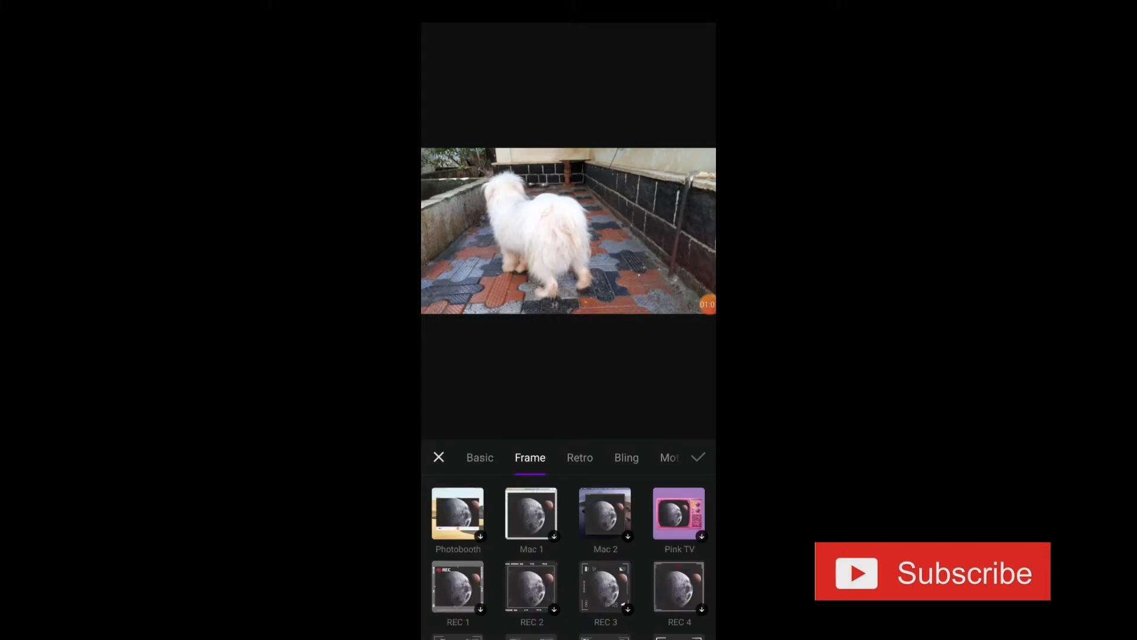
pyautogui.click(625, 457)
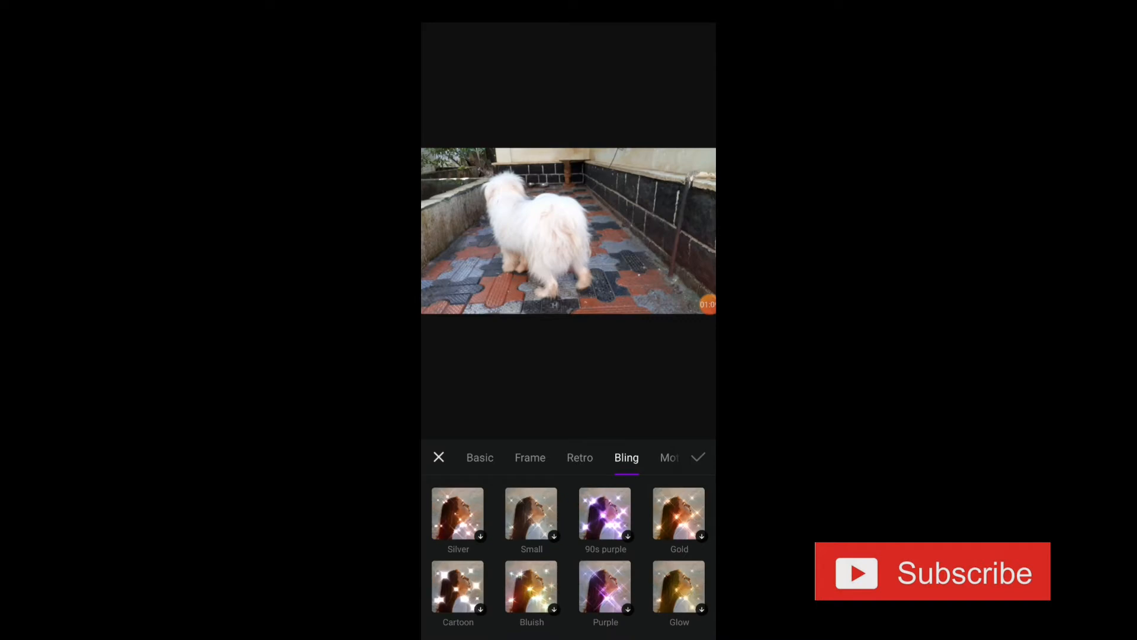
pyautogui.click(668, 457)
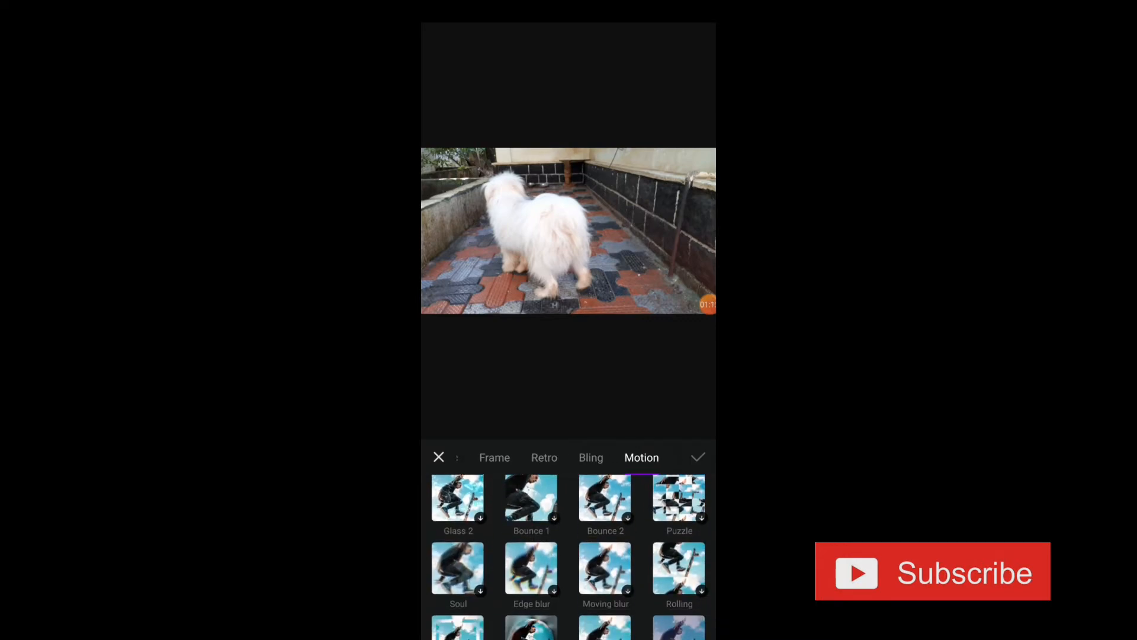
pyautogui.scroll(-3)
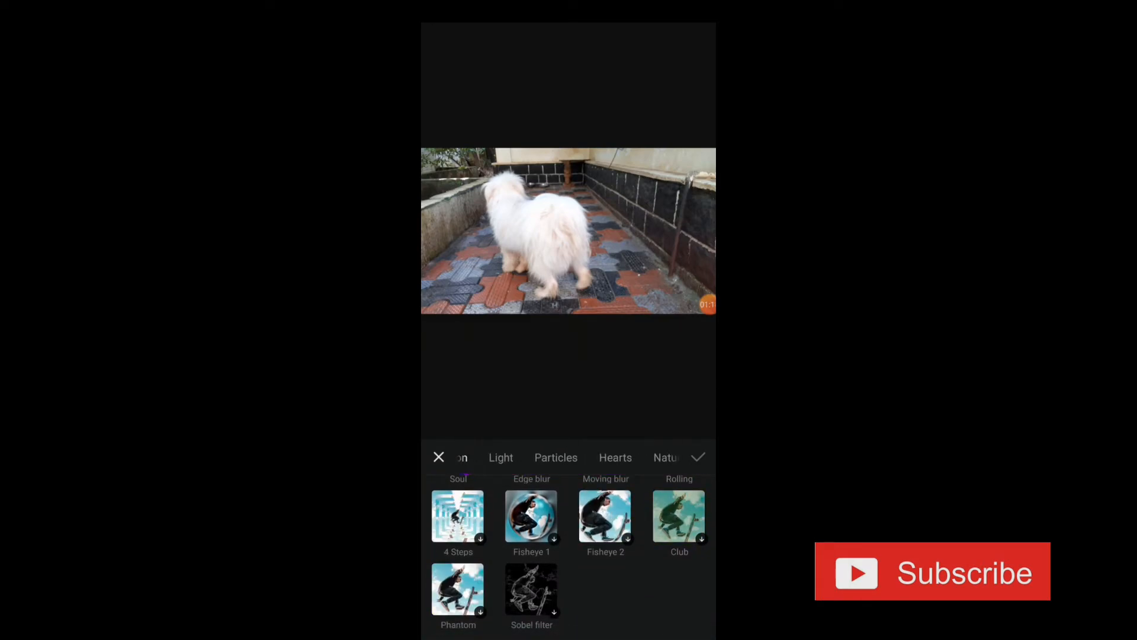
pyautogui.click(499, 458)
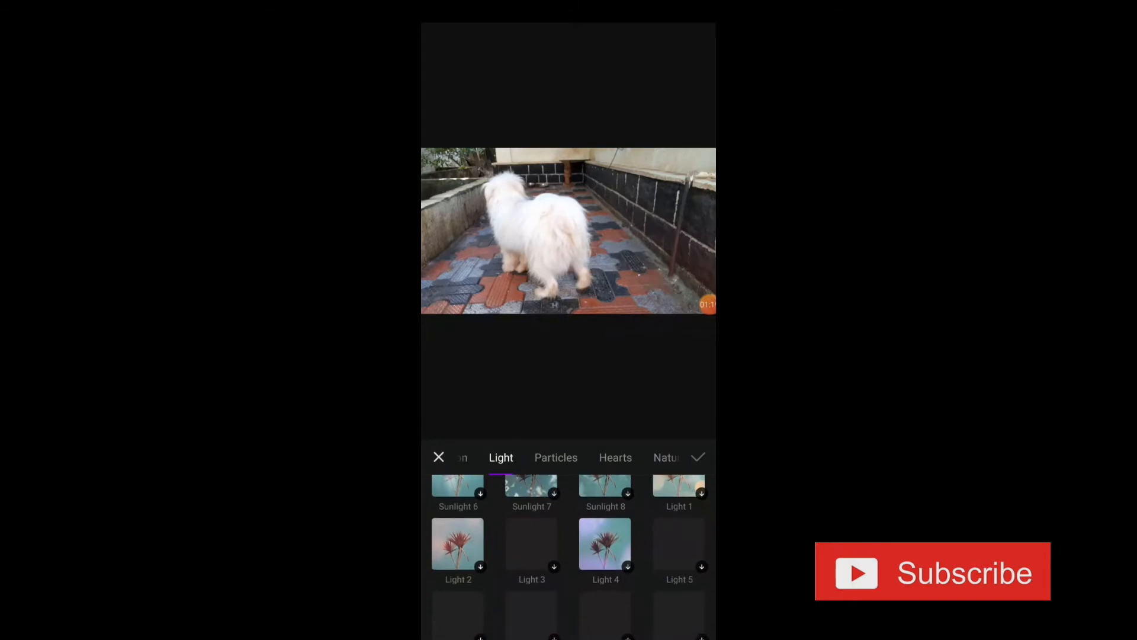
pyautogui.click(555, 457)
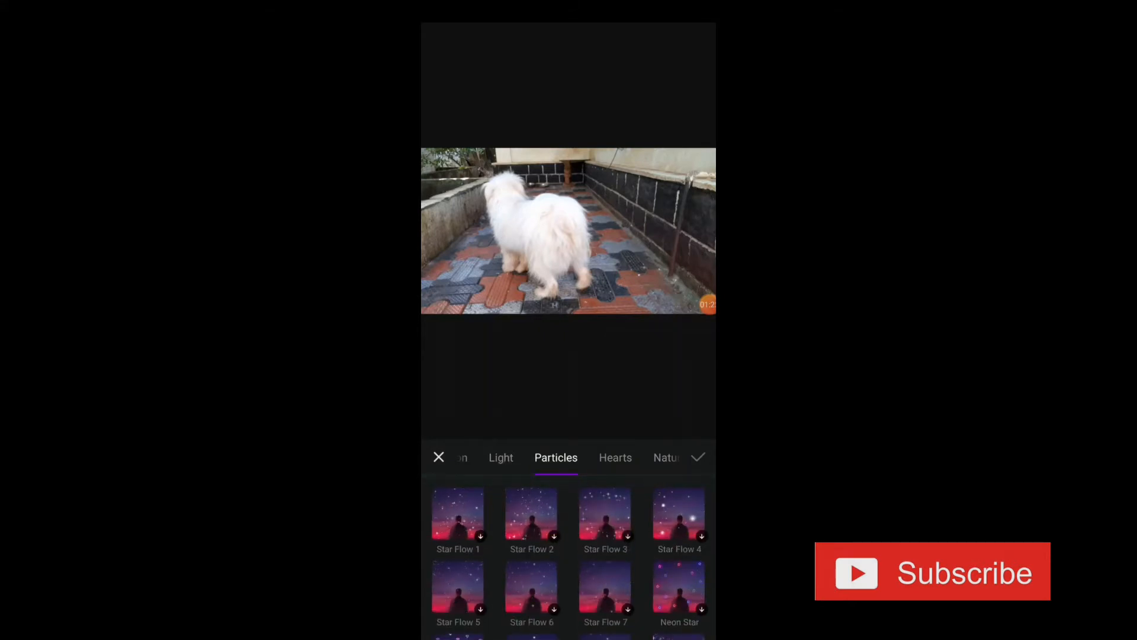
pyautogui.click(615, 458)
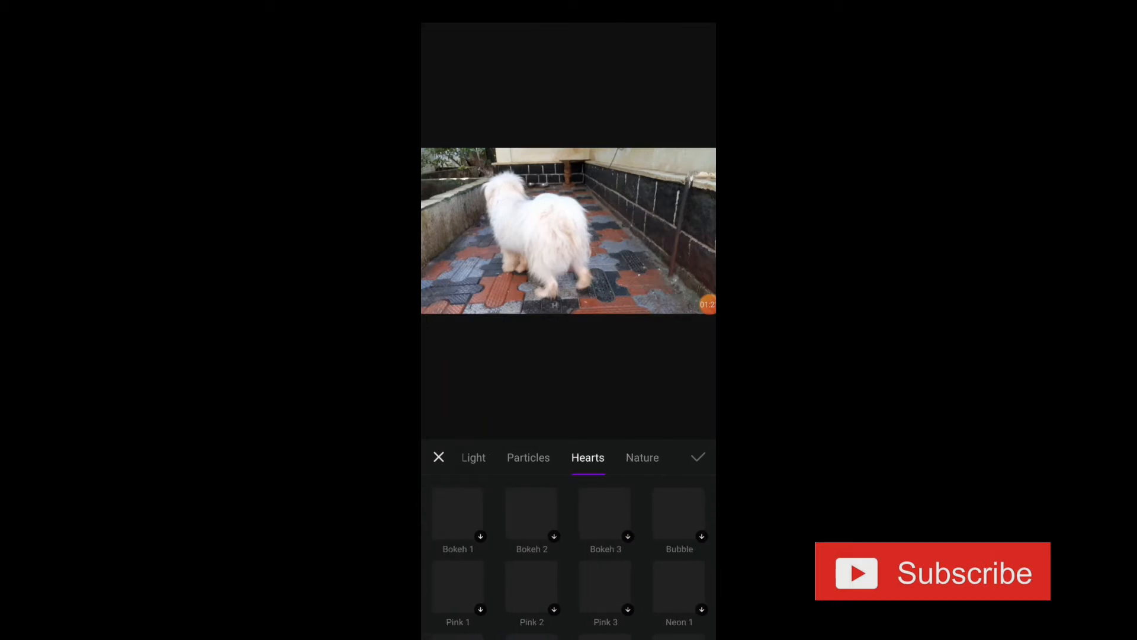
pyautogui.click(528, 457)
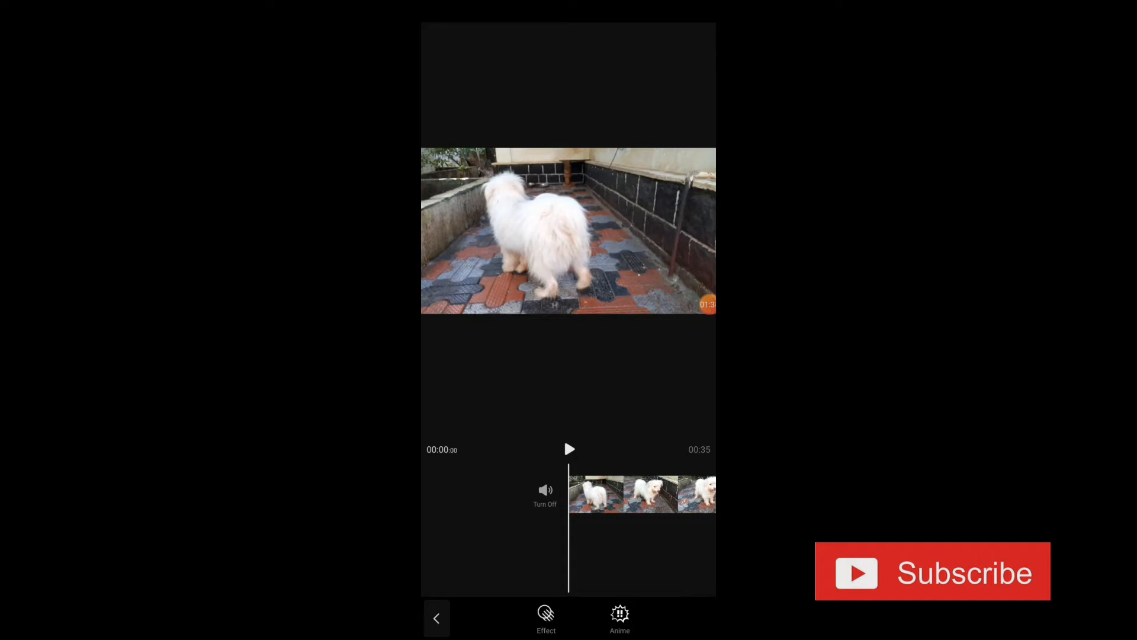
# Step: Browse the Funny, Nature and Split effect categories of the anime library
pyautogui.click(620, 618)
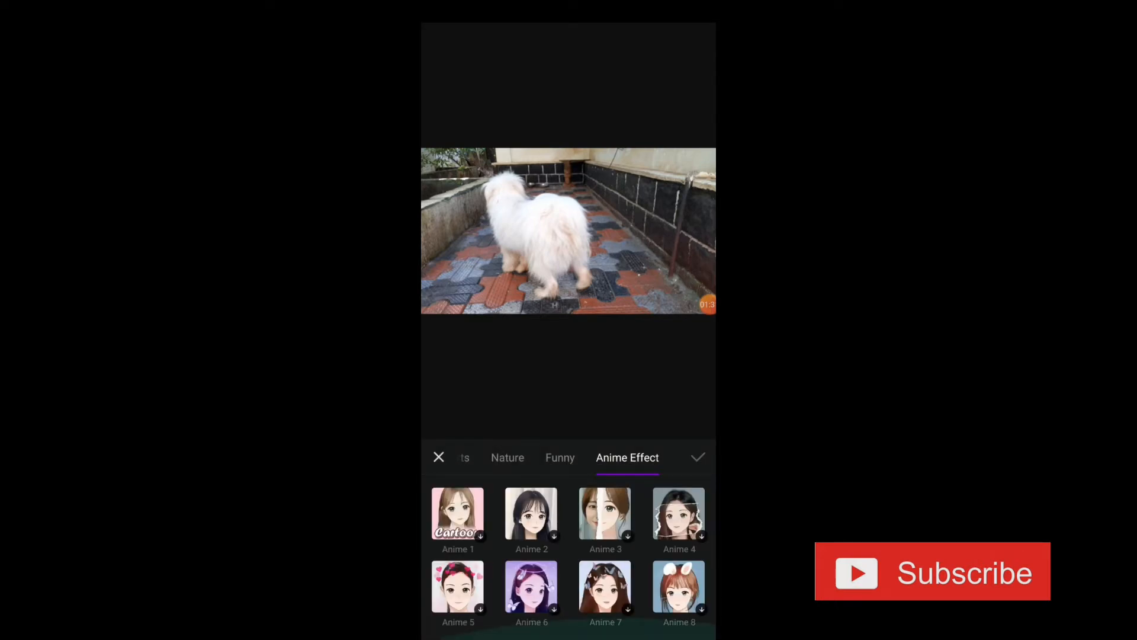
pyautogui.click(561, 458)
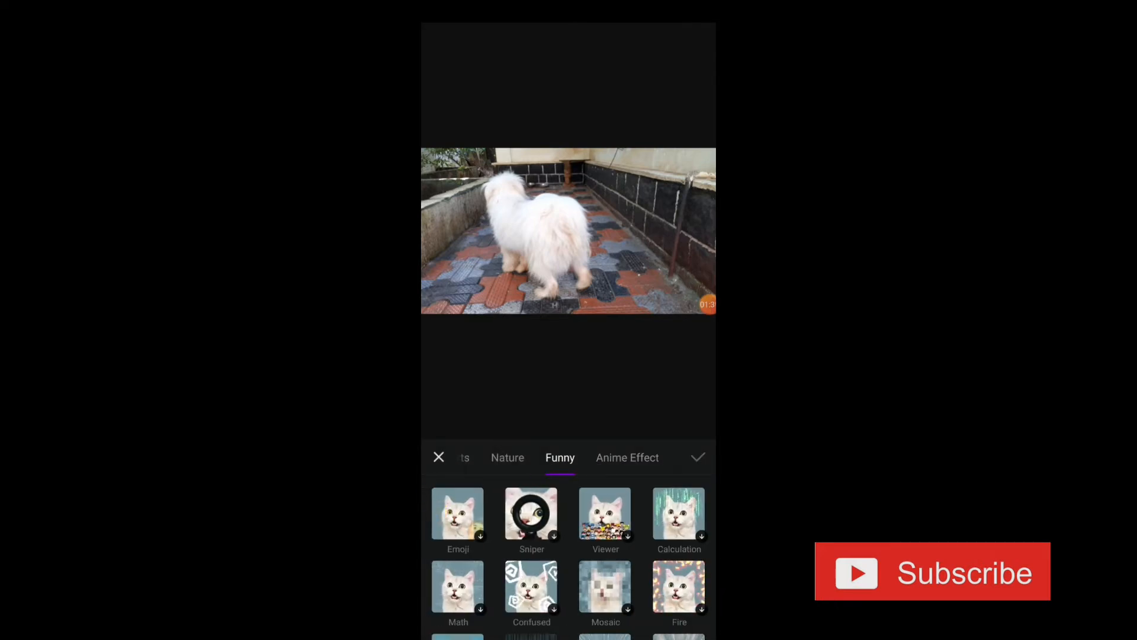
pyautogui.click(506, 458)
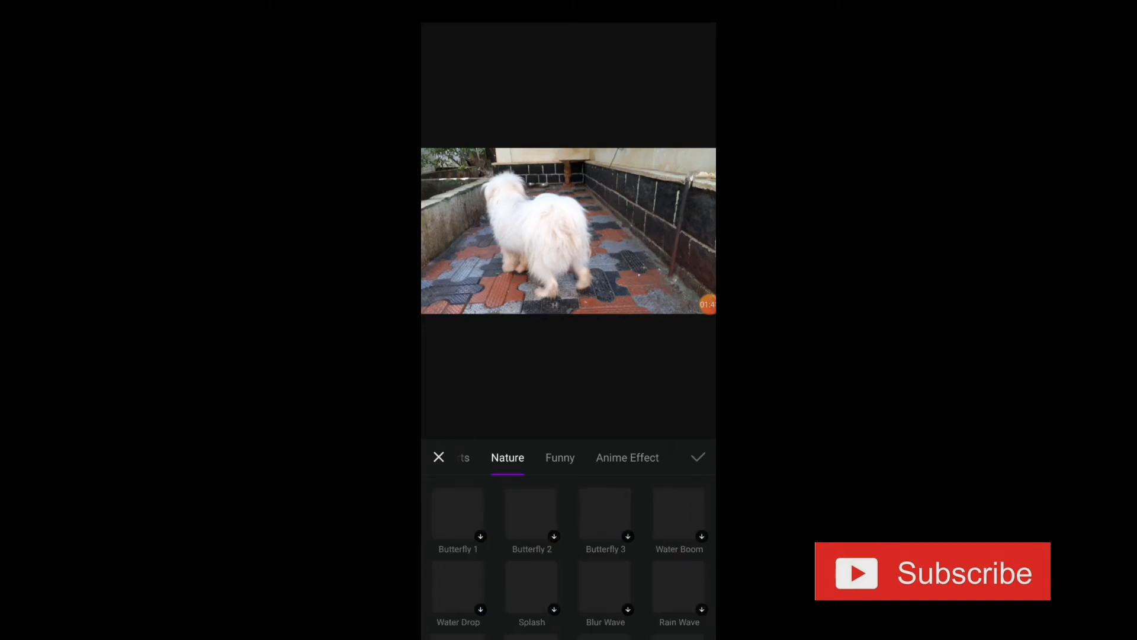
pyautogui.click(560, 457)
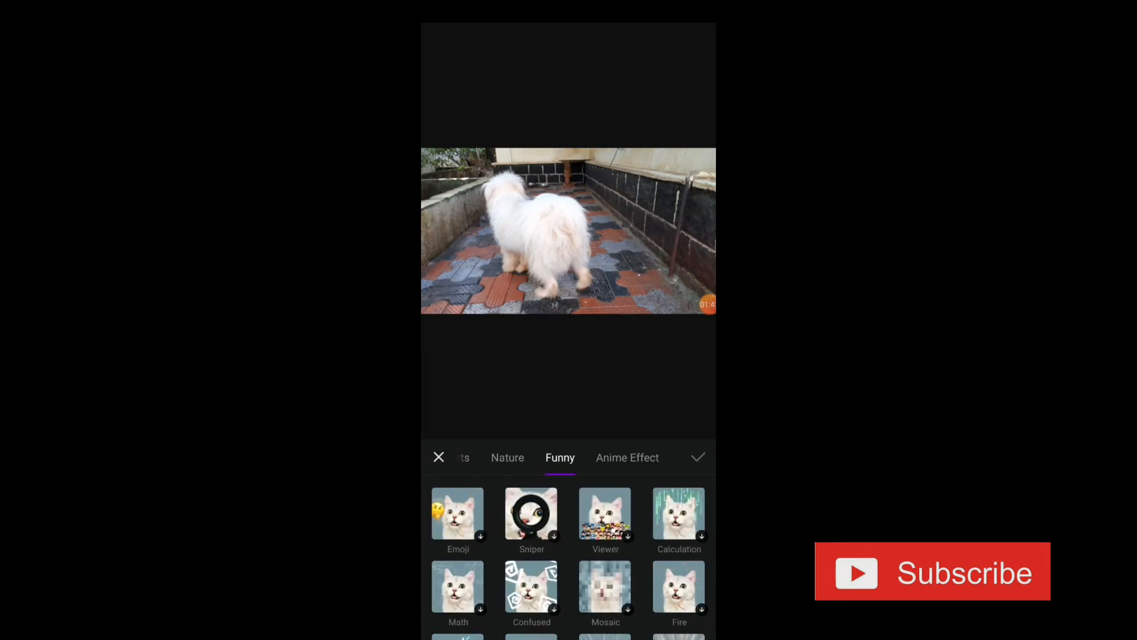
pyautogui.click(627, 457)
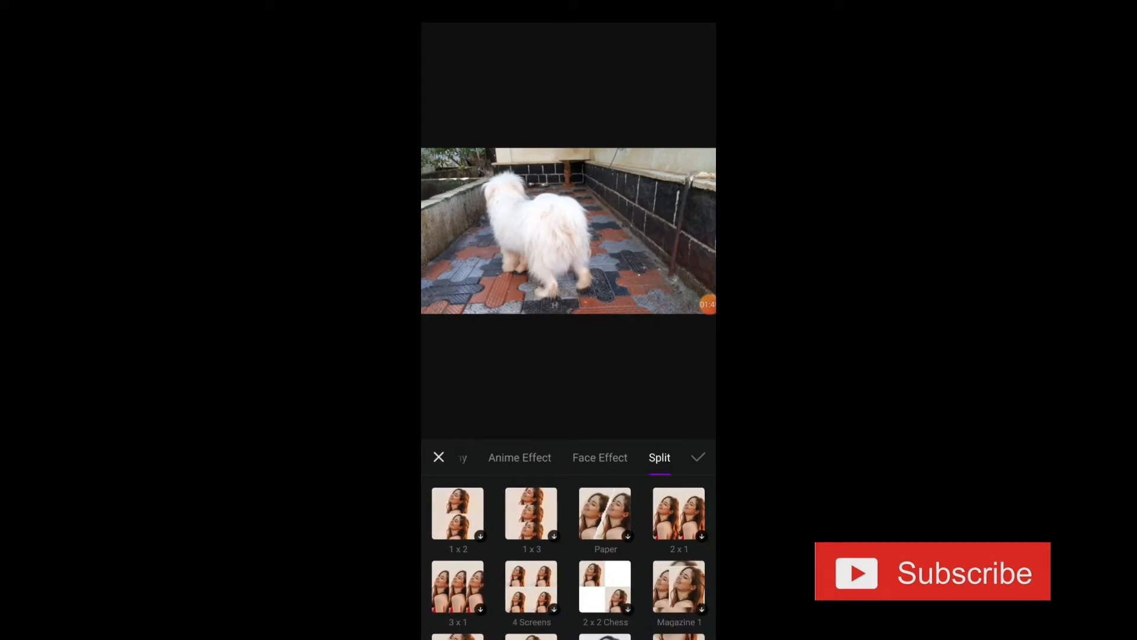
pyautogui.scroll(-3)
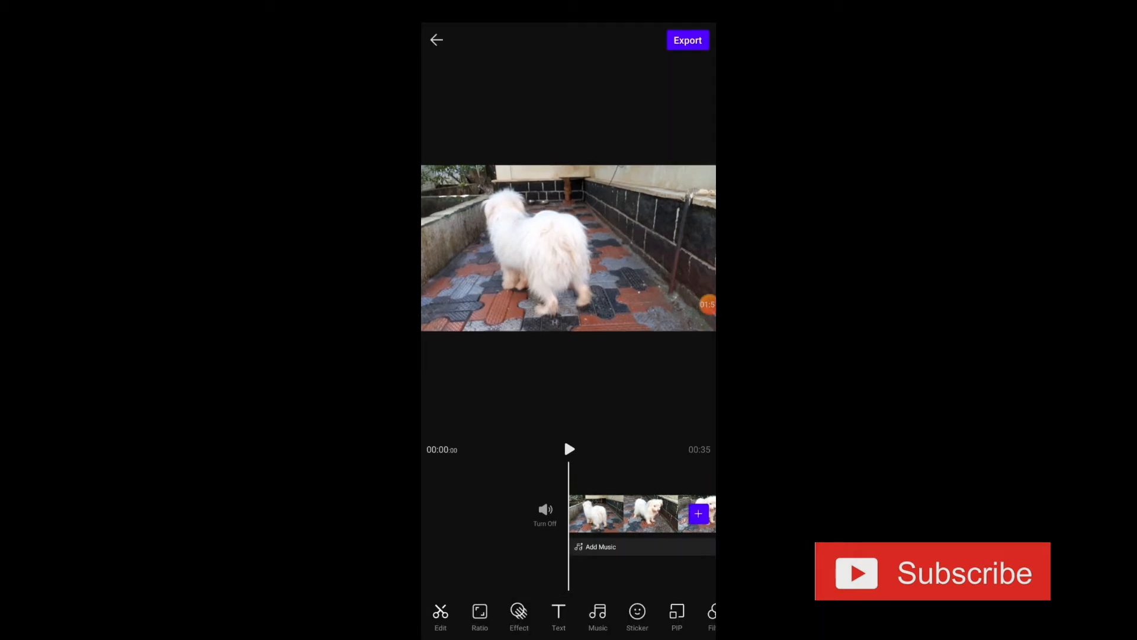
# Step: Add a text caption reading 'hey friends' over the dog video
pyautogui.click(558, 615)
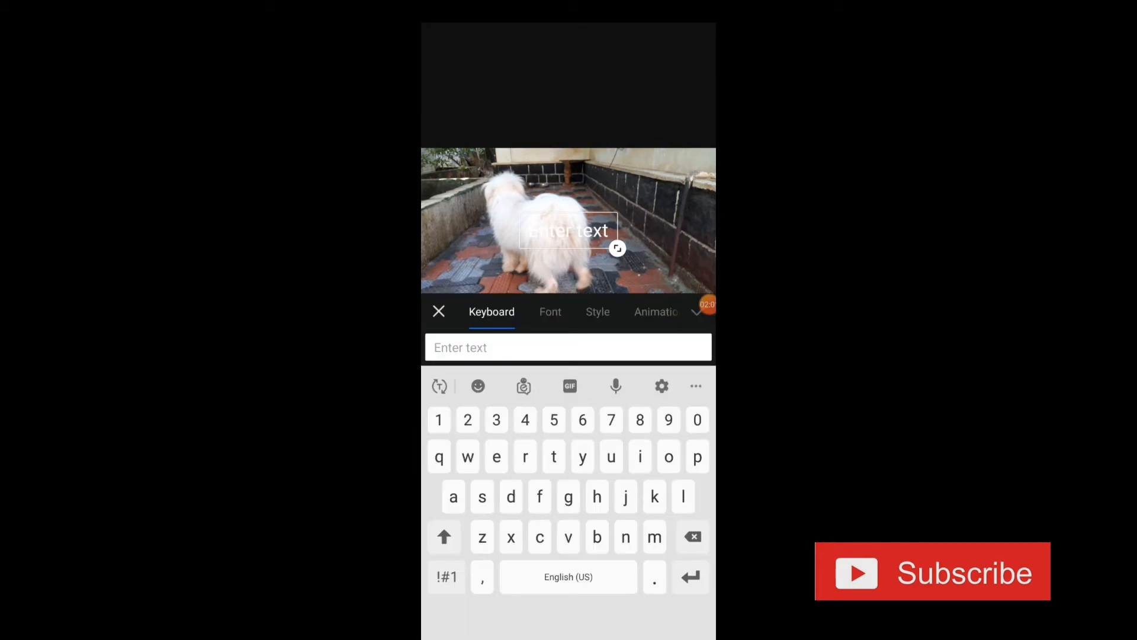
pyautogui.click(549, 312)
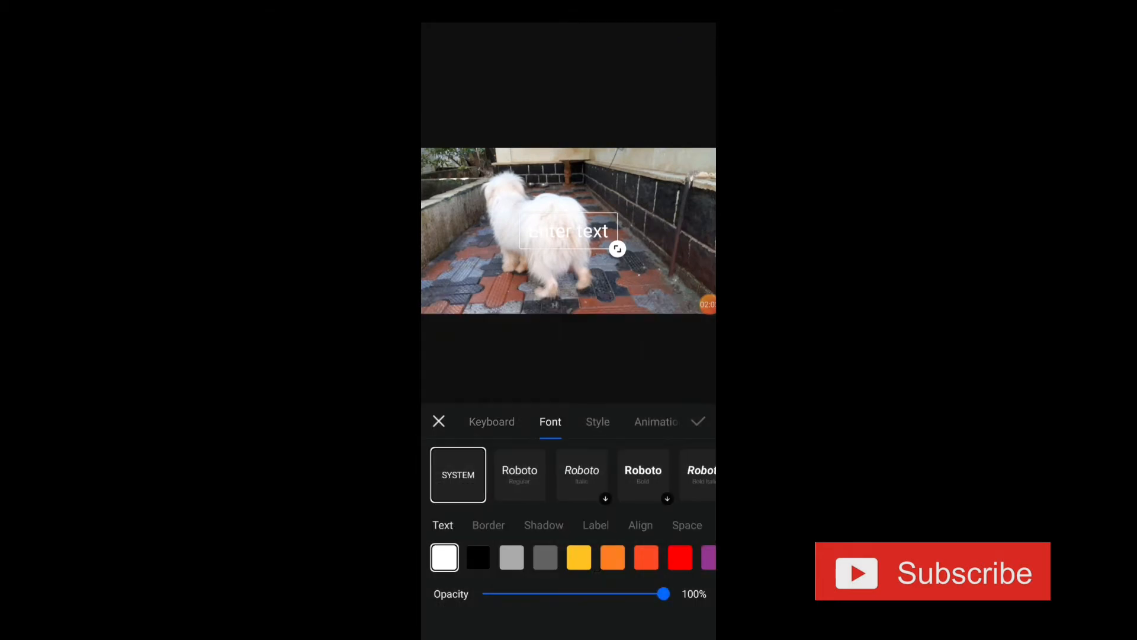
pyautogui.click(490, 422)
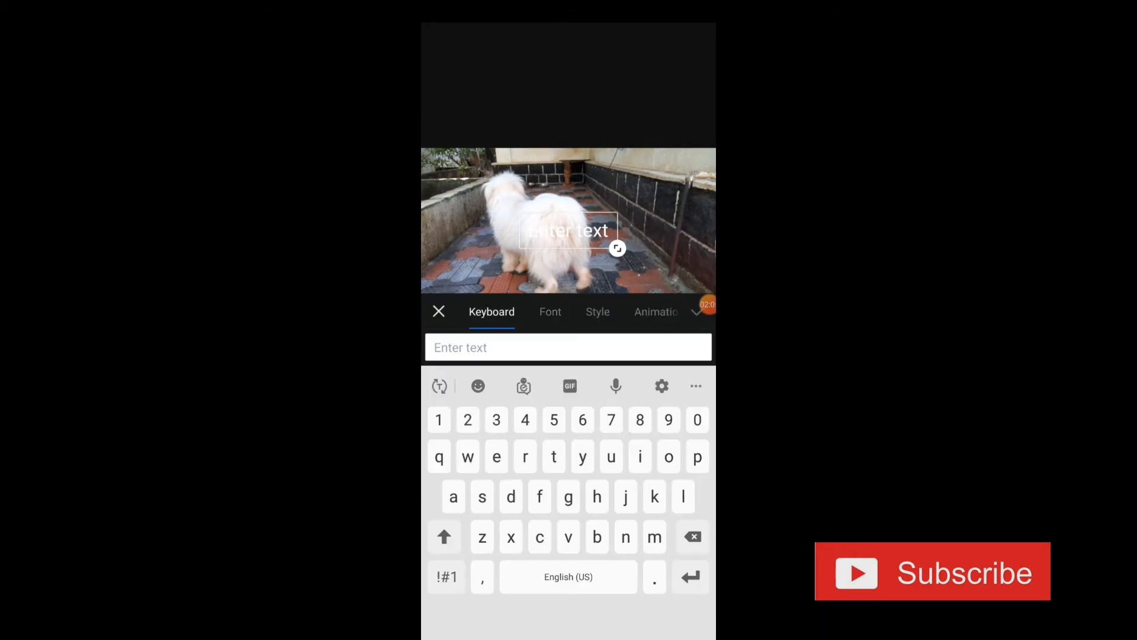
pyautogui.write('hey fr')
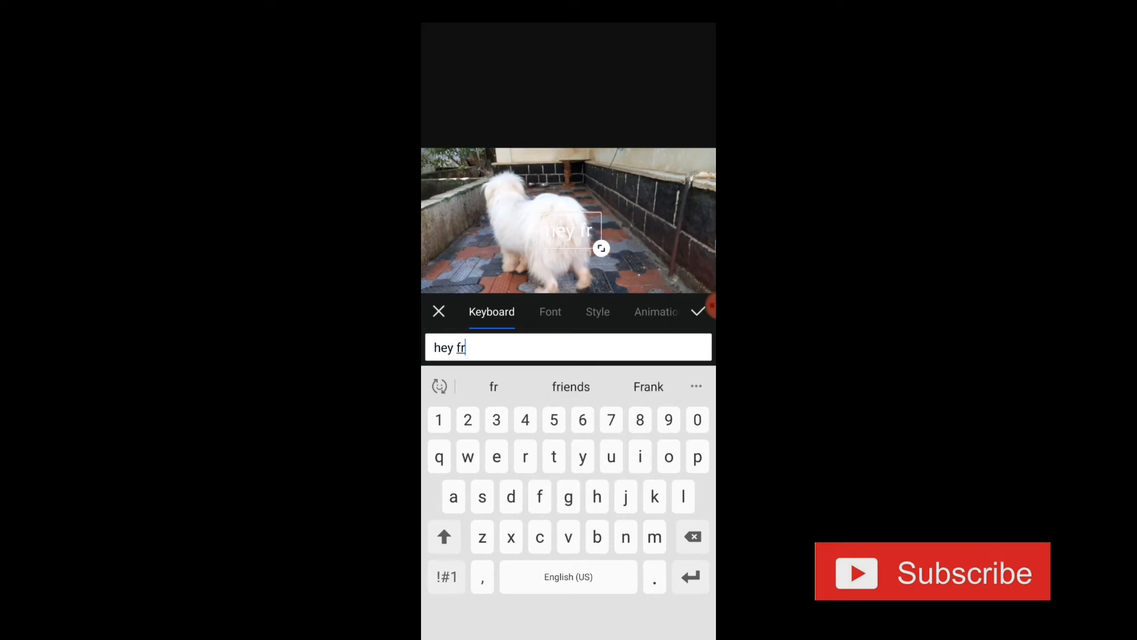
pyautogui.click(570, 386)
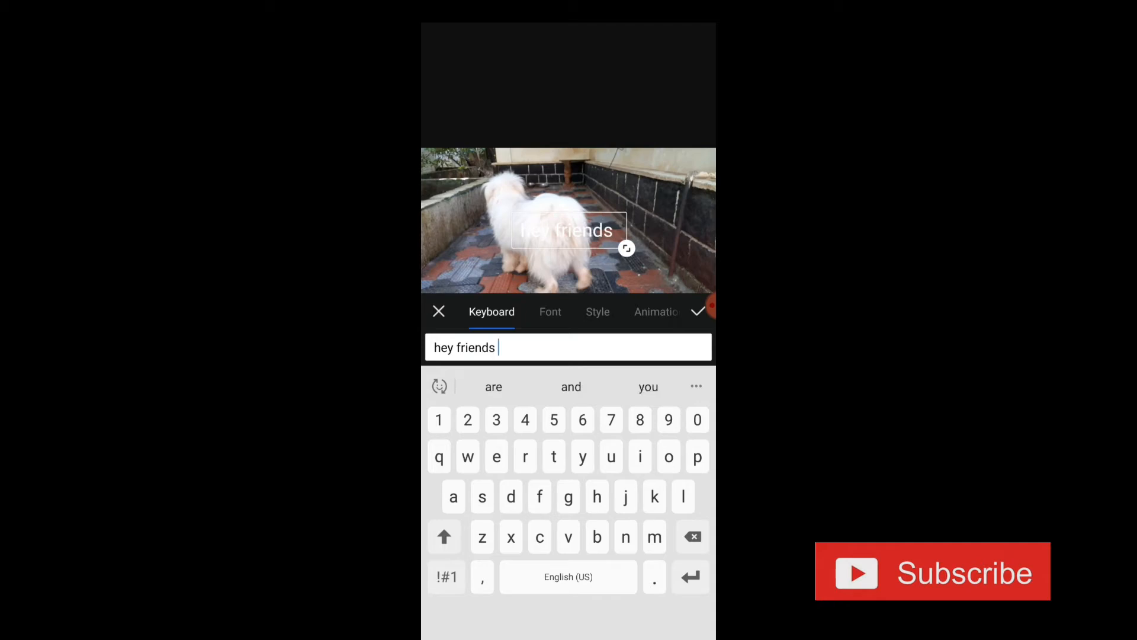
# Step: Colour the caption yellow from the font options
pyautogui.click(550, 312)
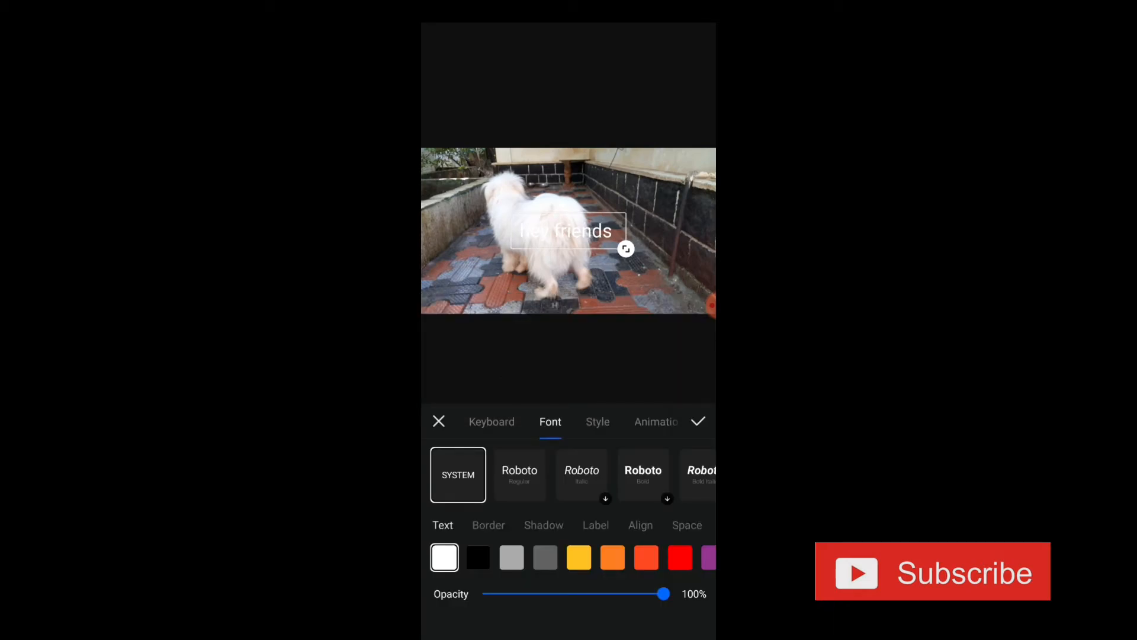
pyautogui.hscroll(-3)
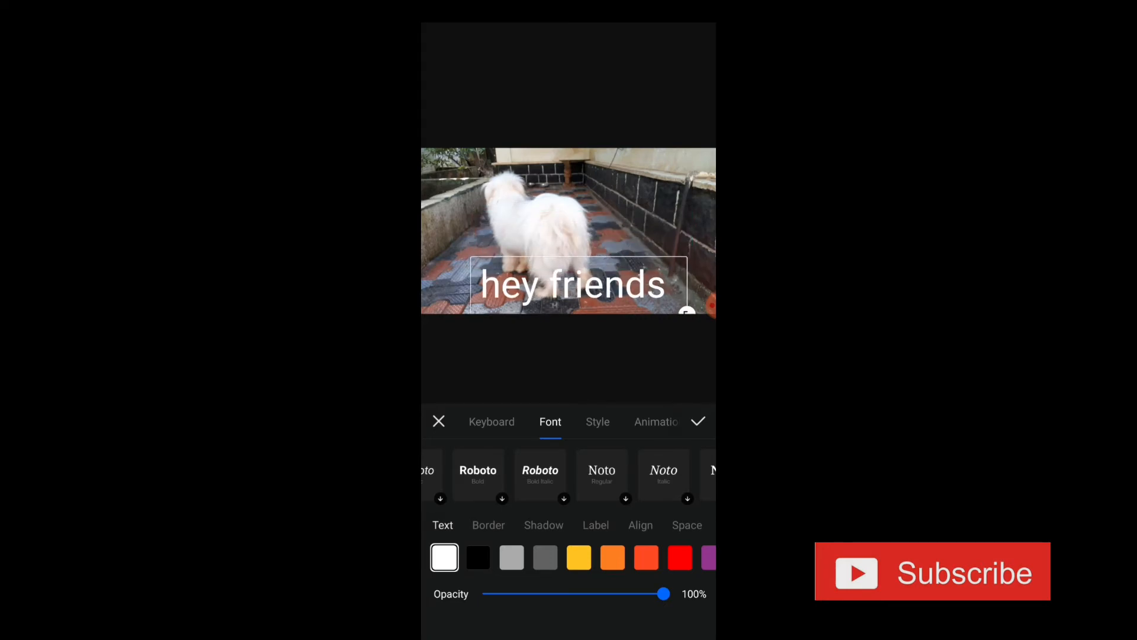
pyautogui.click(578, 557)
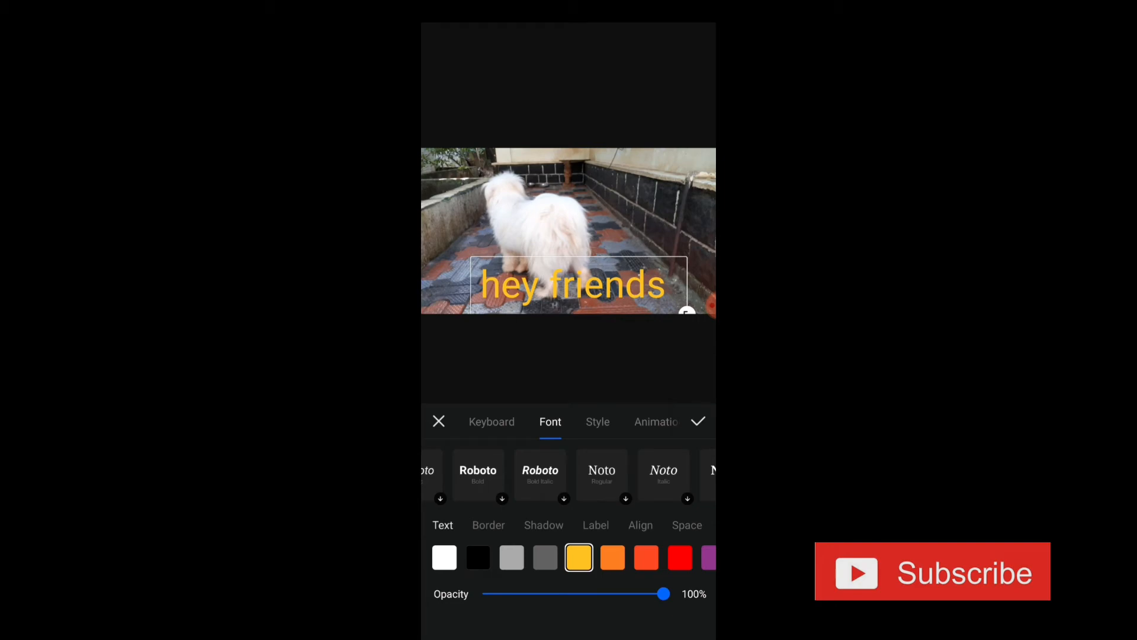
pyautogui.click(597, 422)
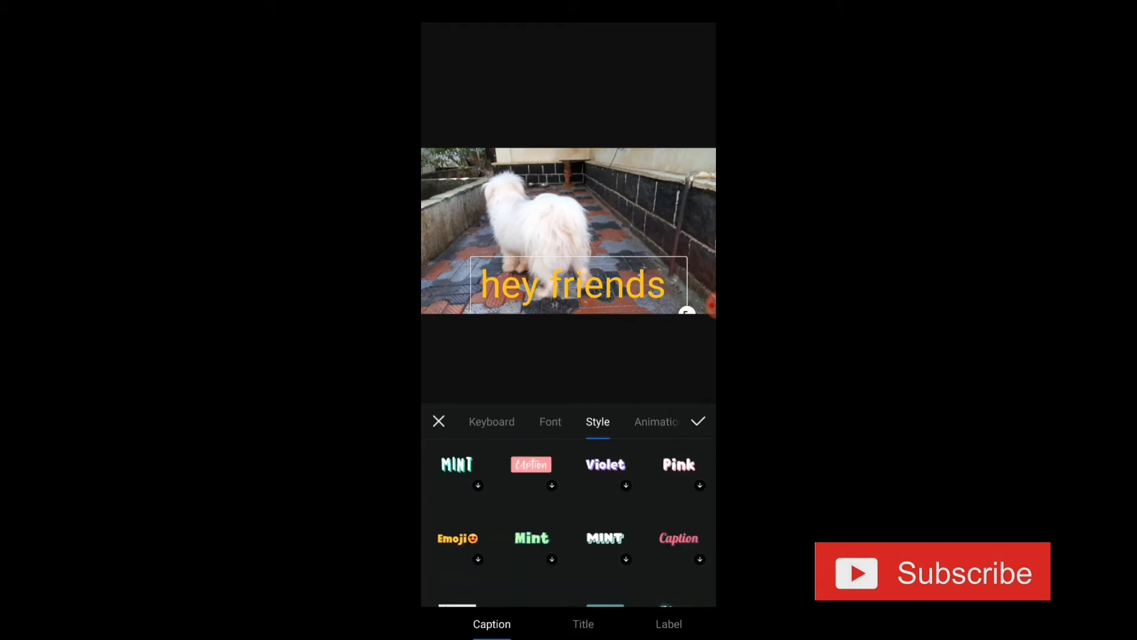
# Step: Give the caption a Zoom In entrance under Frame In and apply it to the clip
pyautogui.scroll(-3)
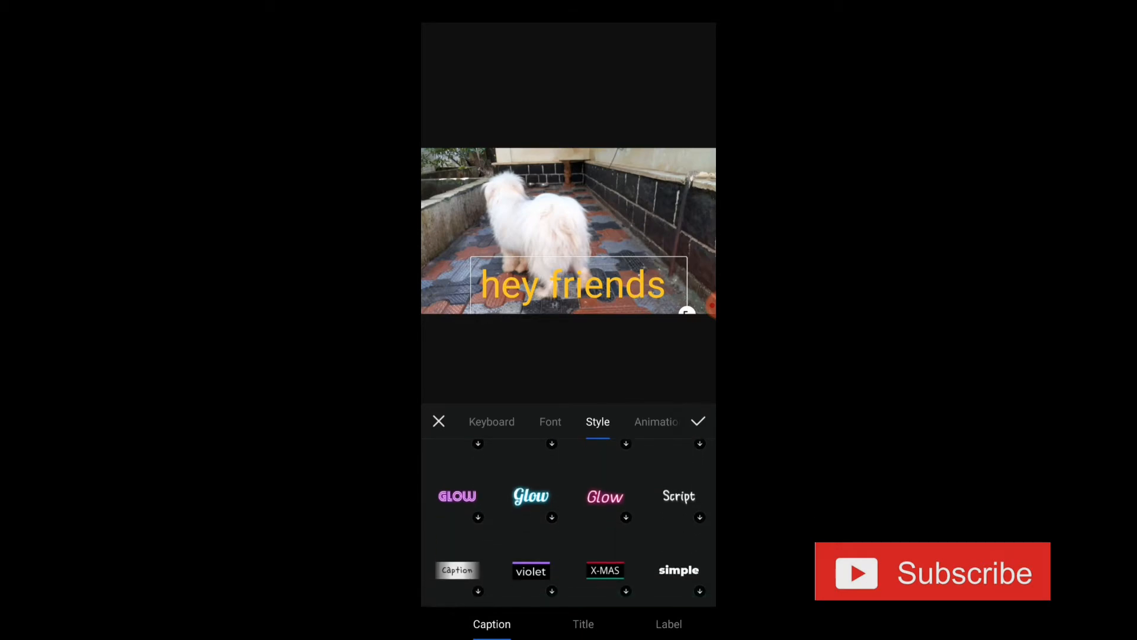
pyautogui.click(655, 422)
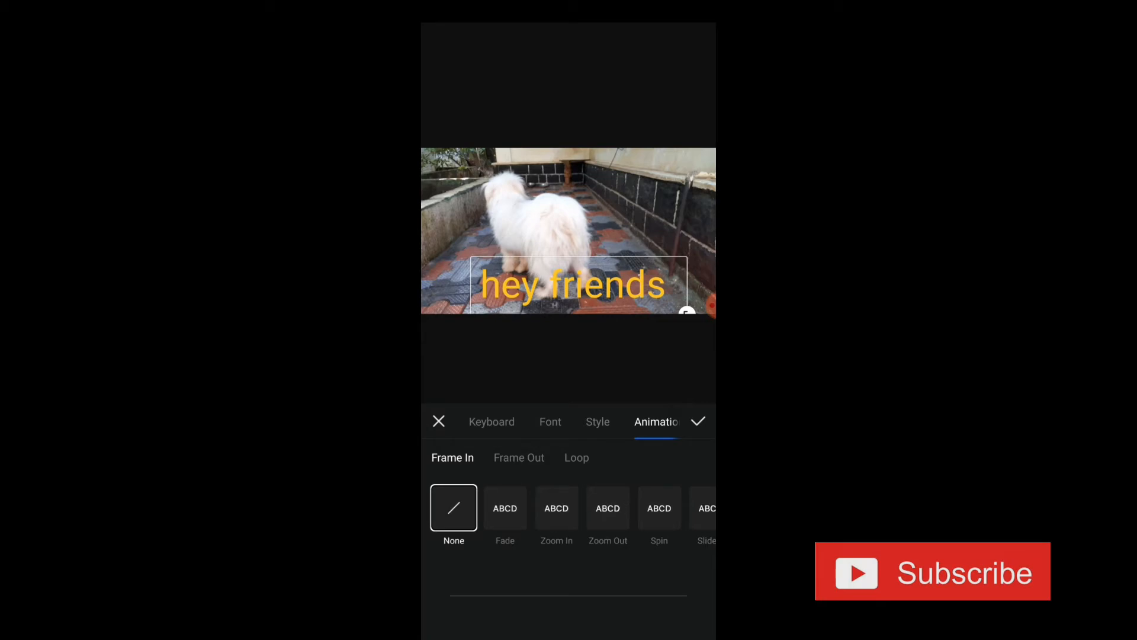
pyautogui.click(557, 508)
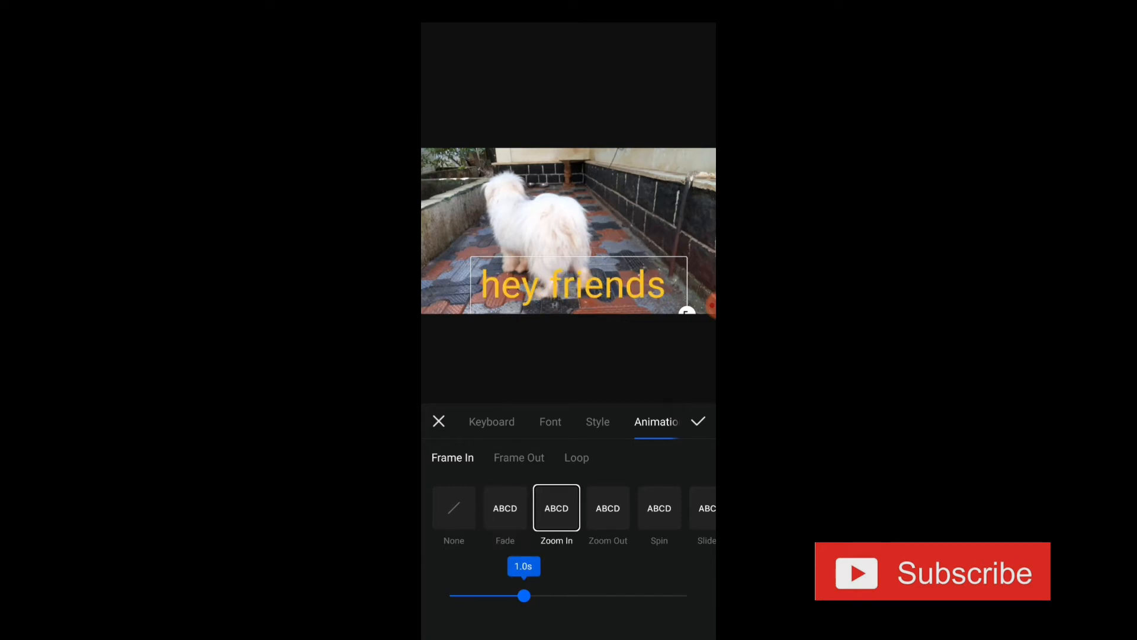
pyautogui.click(608, 508)
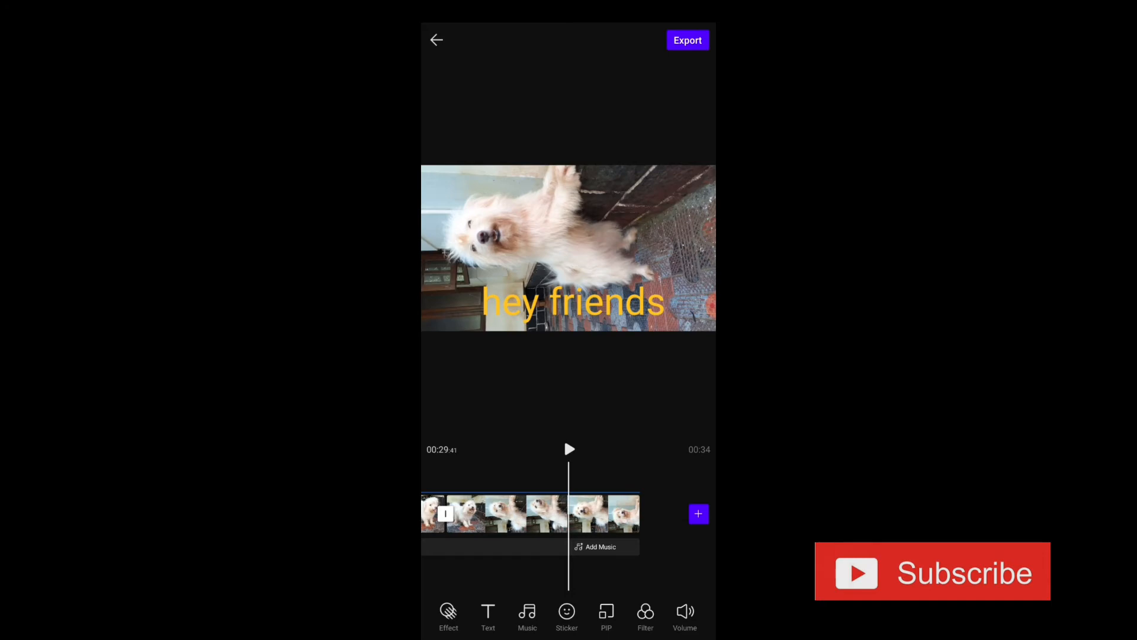
# Step: Look at the Add Music screen and leave without adding any music
pyautogui.click(528, 616)
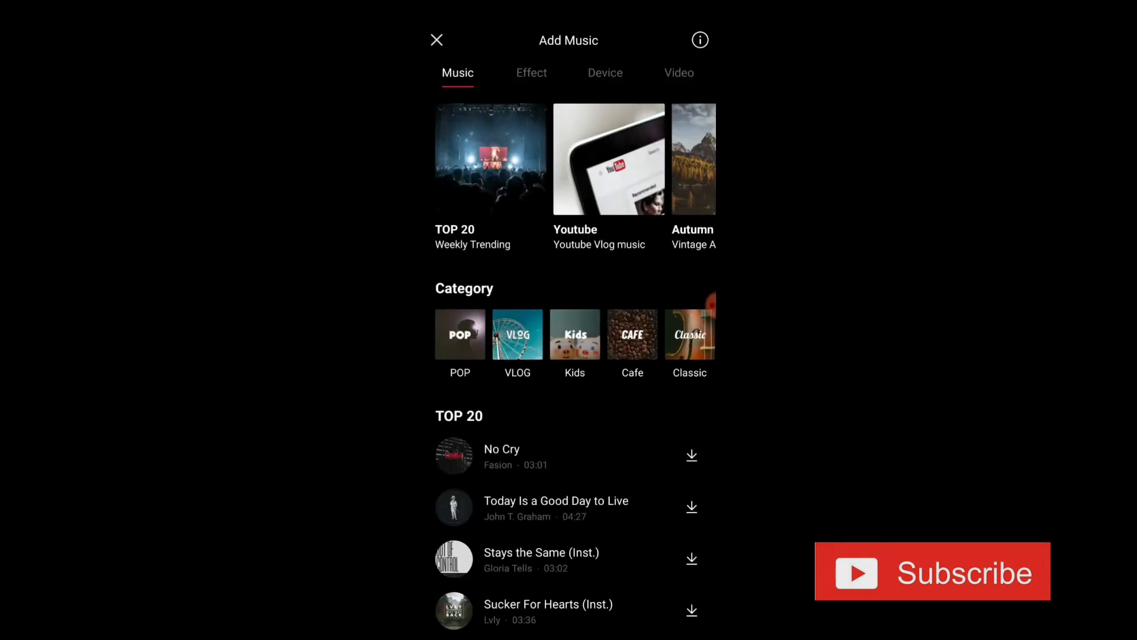
pyautogui.click(437, 40)
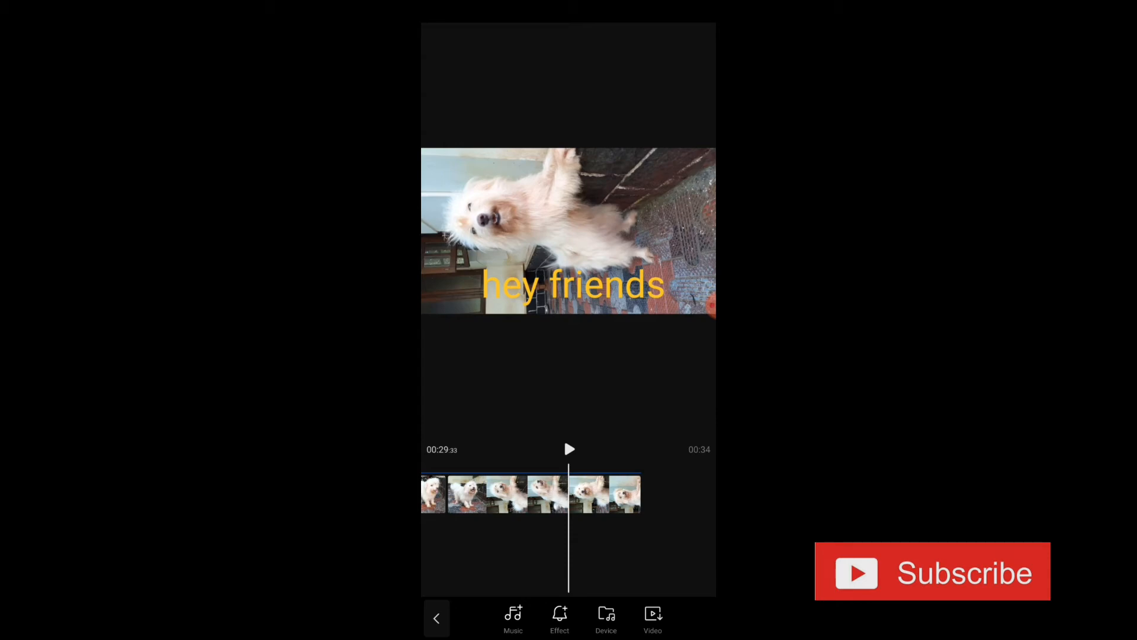
pyautogui.click(436, 618)
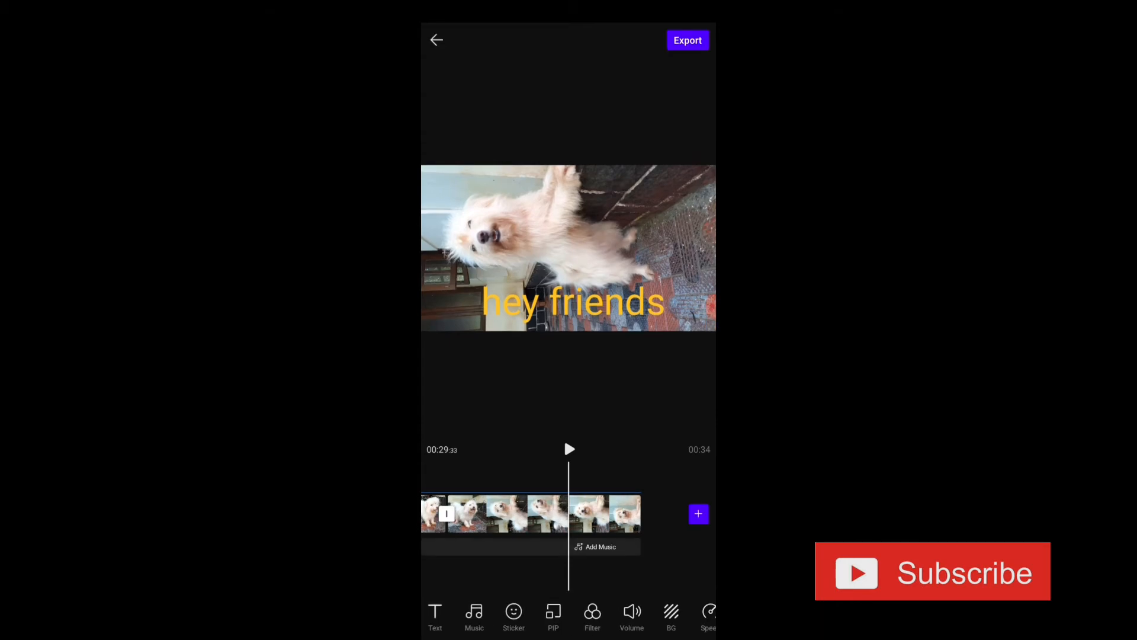
# Step: Add a PIP overlay, choosing the child clip from the Video gallery
pyautogui.click(698, 513)
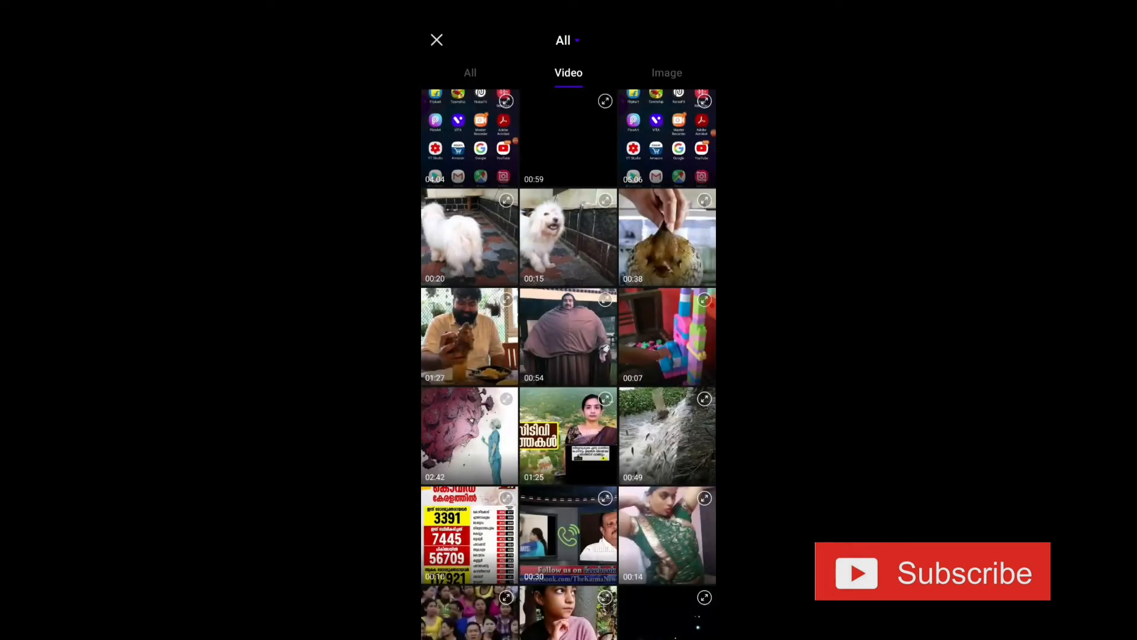
pyautogui.scroll(-3)
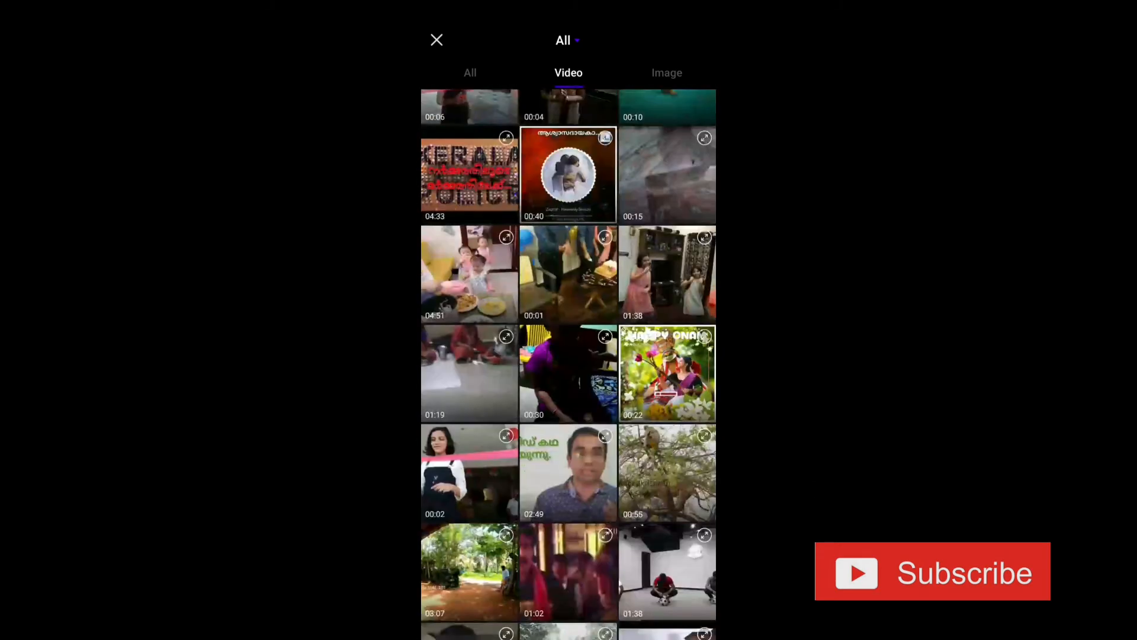
pyautogui.scroll(-3)
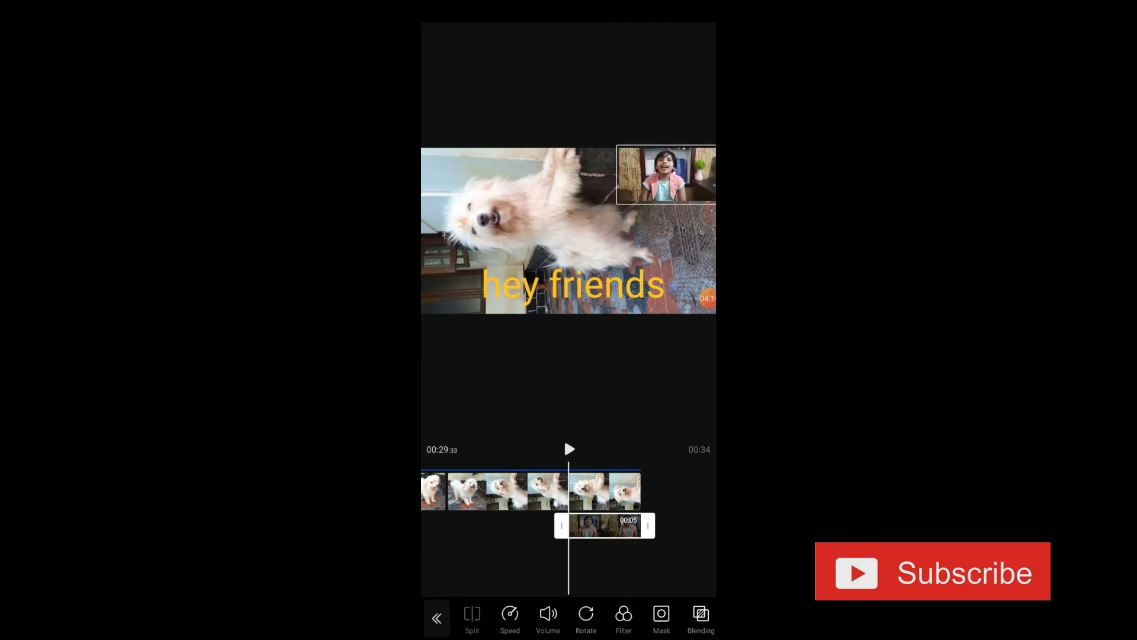
# Step: Collapse the PIP toolbar to return to the main editor on the dog clip
pyautogui.click(663, 174)
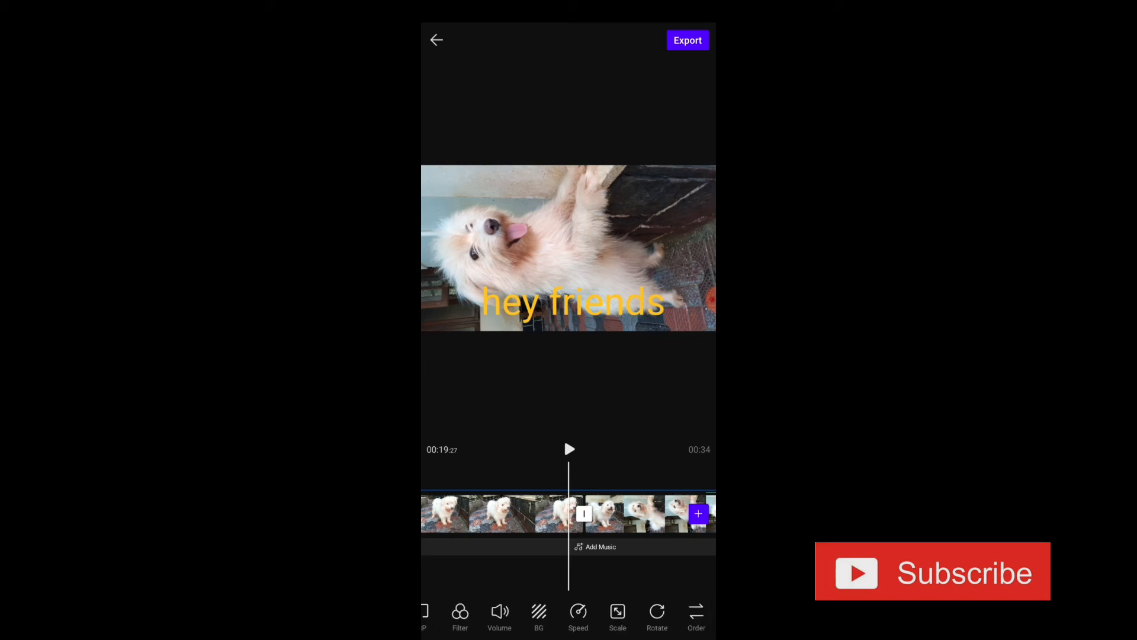
# Step: Exit the editor and preview the boom boom template in the Template gallery
pyautogui.click(436, 40)
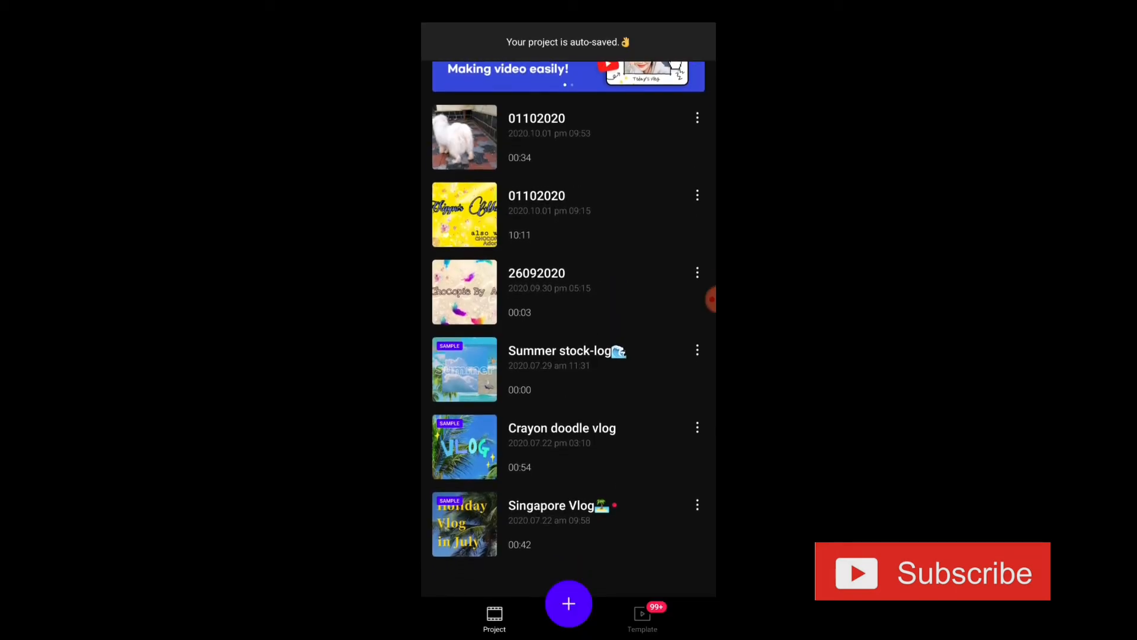
pyautogui.click(641, 612)
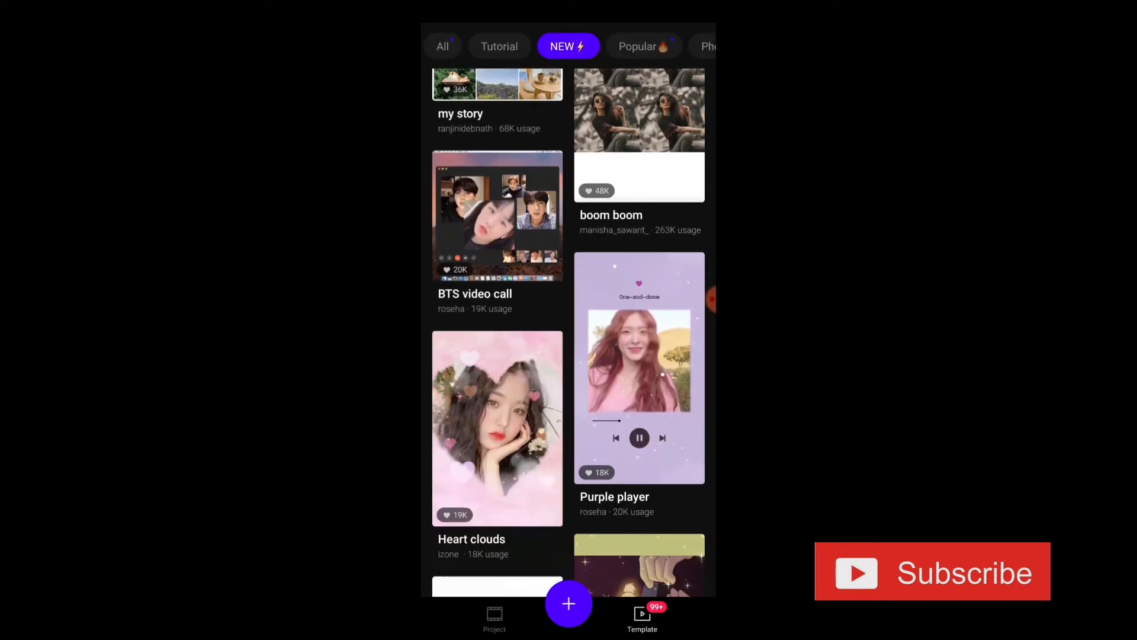
pyautogui.scroll(-3)
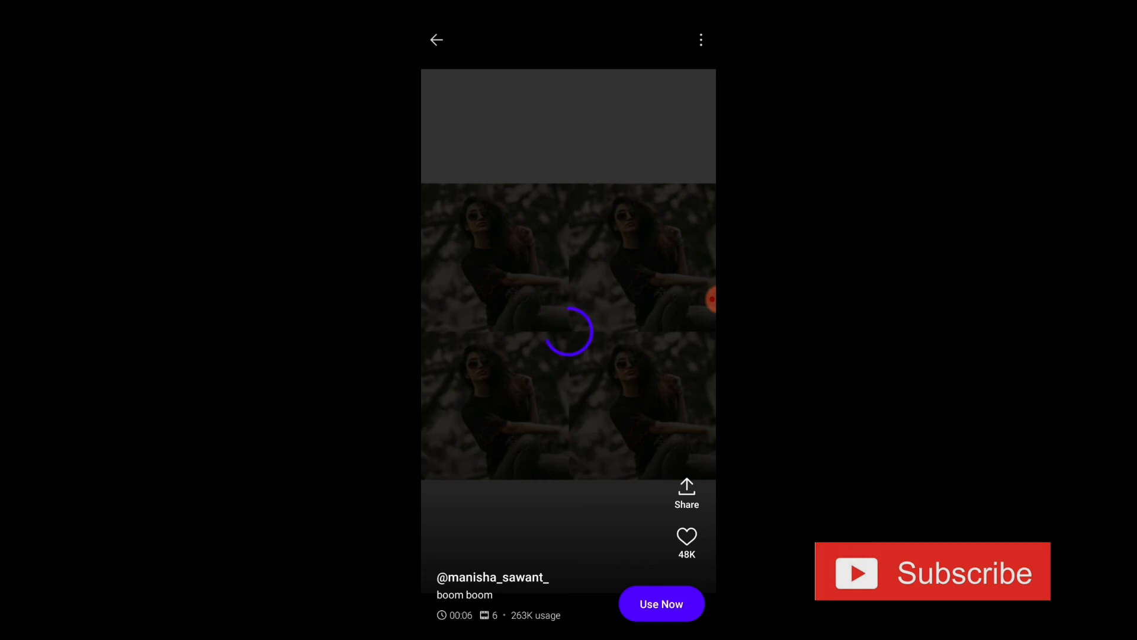
pyautogui.click(435, 40)
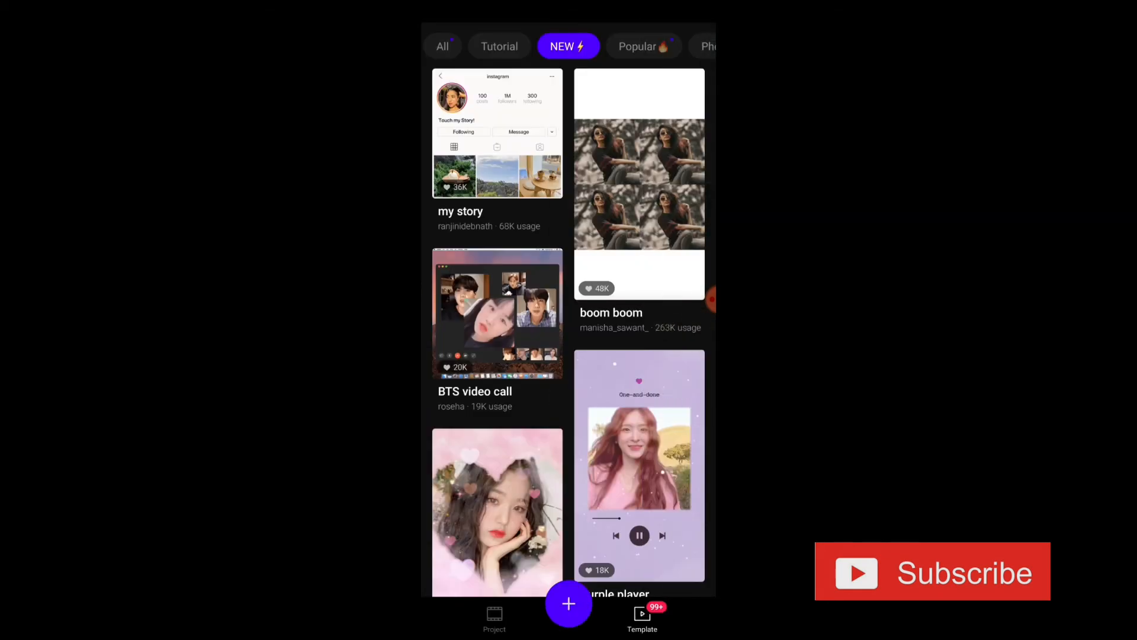
# Step: Browse further down the NEW template list before returning to Project
pyautogui.scroll(-3)
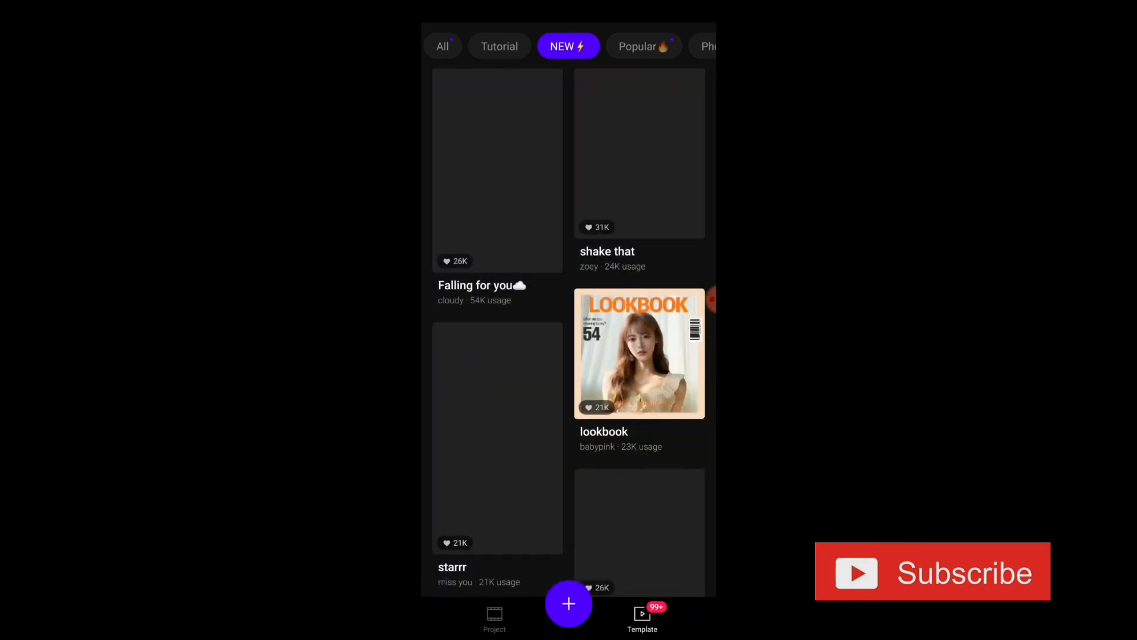
pyautogui.scroll(-3)
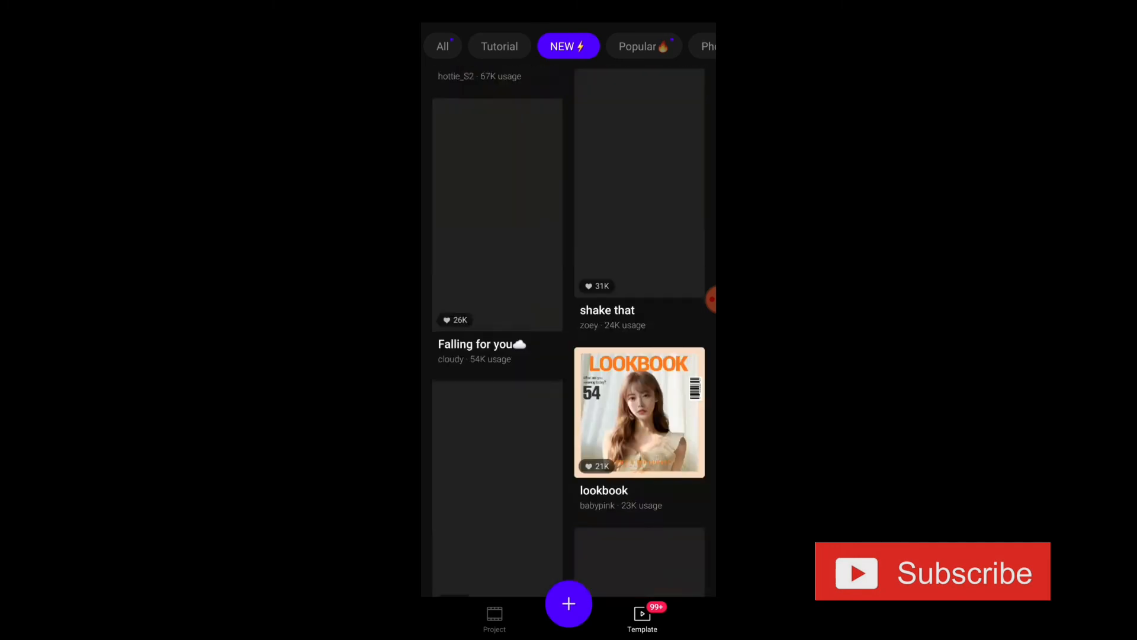
pyautogui.scroll(-3)
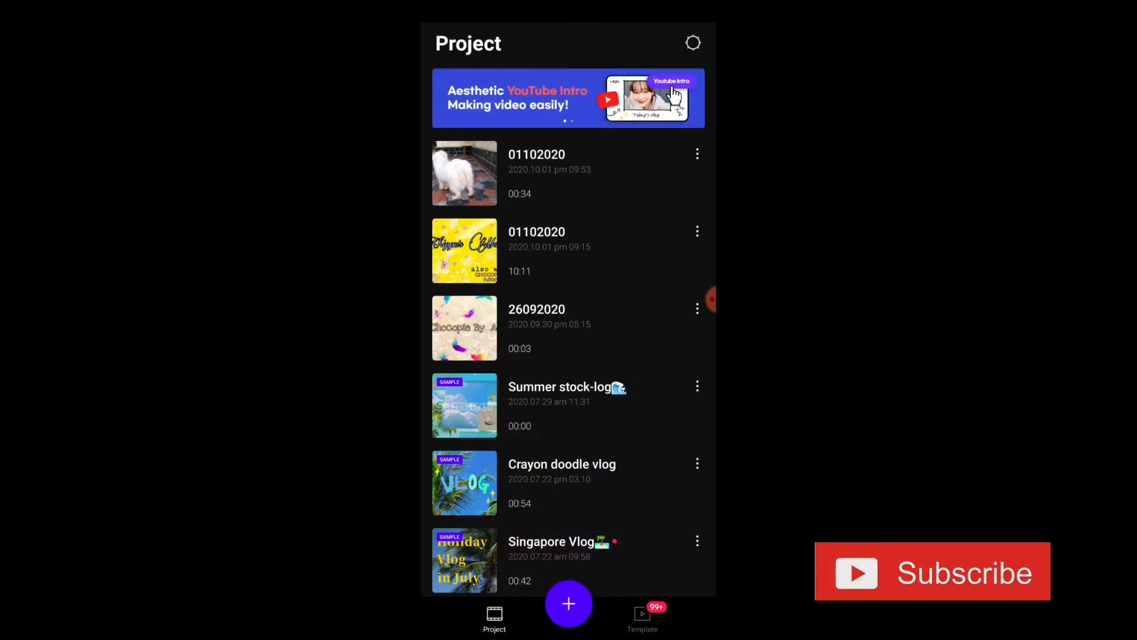
# Step: In app settings, switch VITA Watermark on and then back off
pyautogui.click(692, 43)
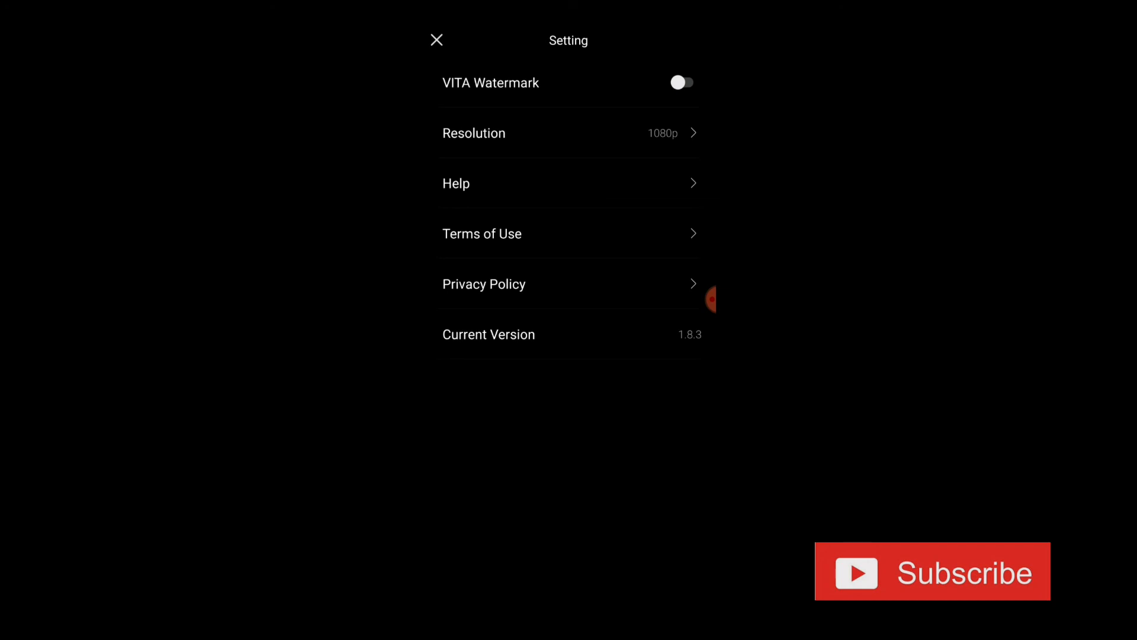
pyautogui.click(680, 83)
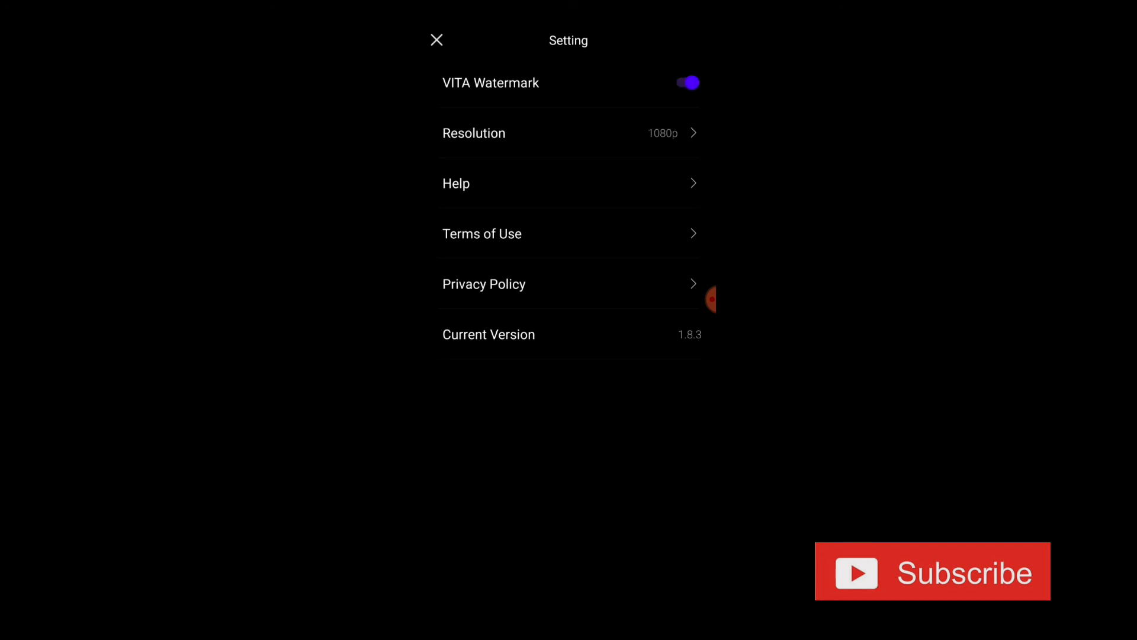
pyautogui.click(684, 83)
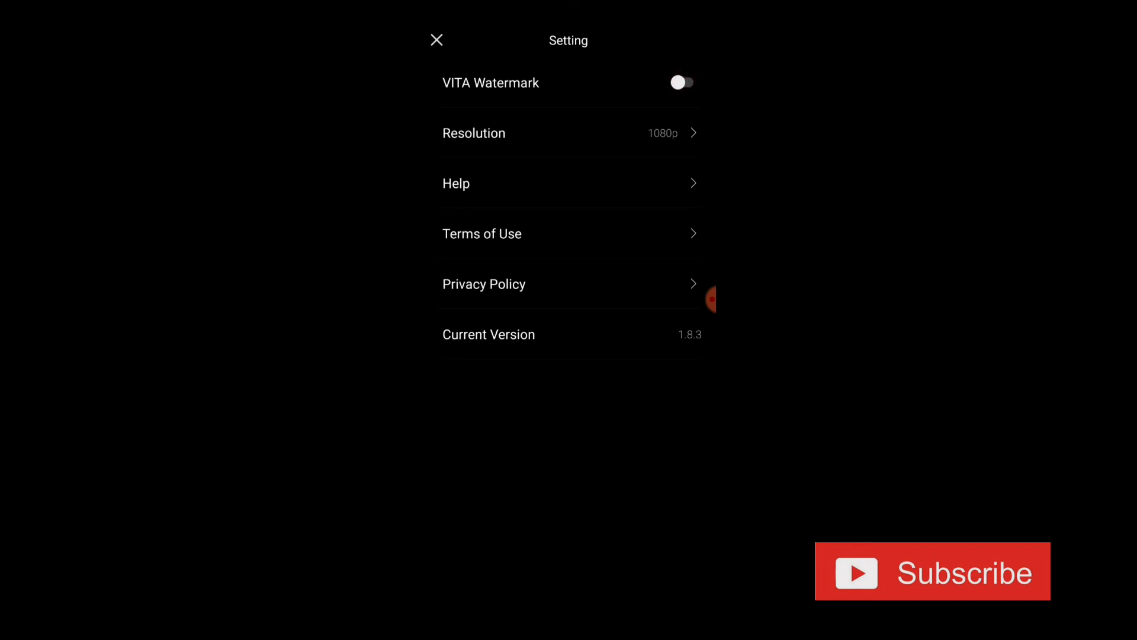